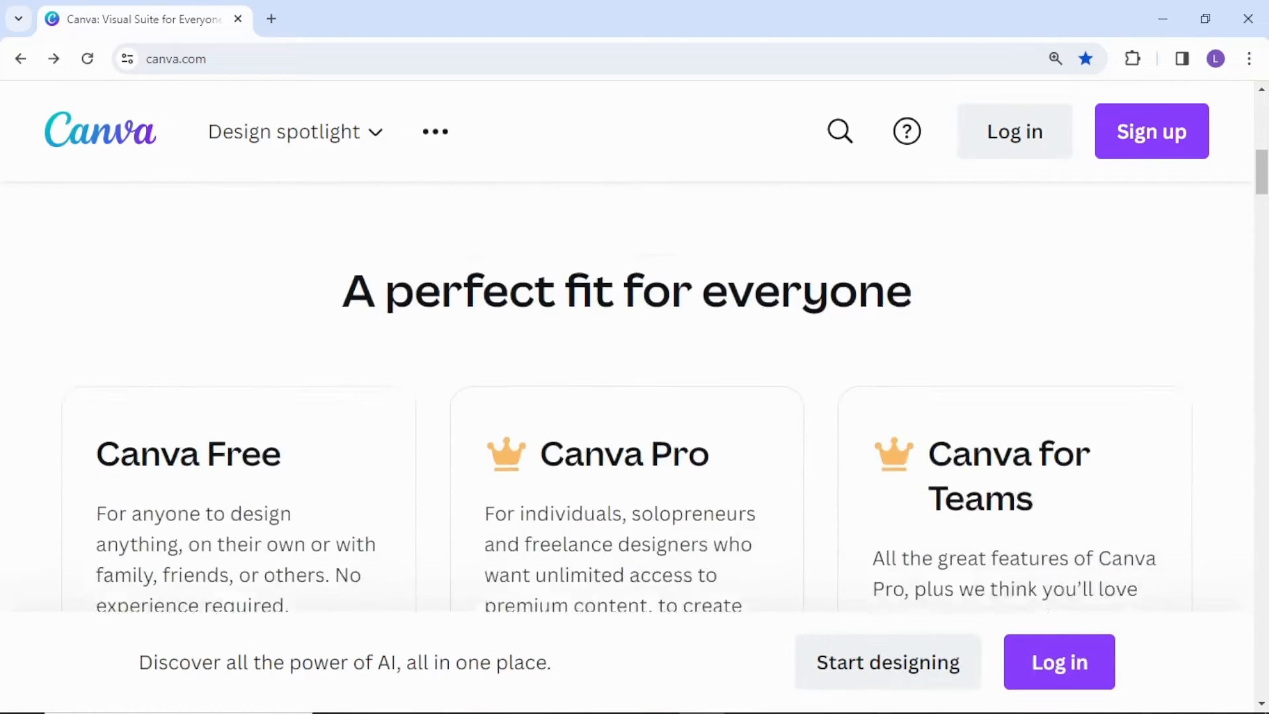
- Reach the signed-in Canva home dashboard of the free personal account
{"action": "scroll", "scroll_direction": "down", "scroll_amount": 3}
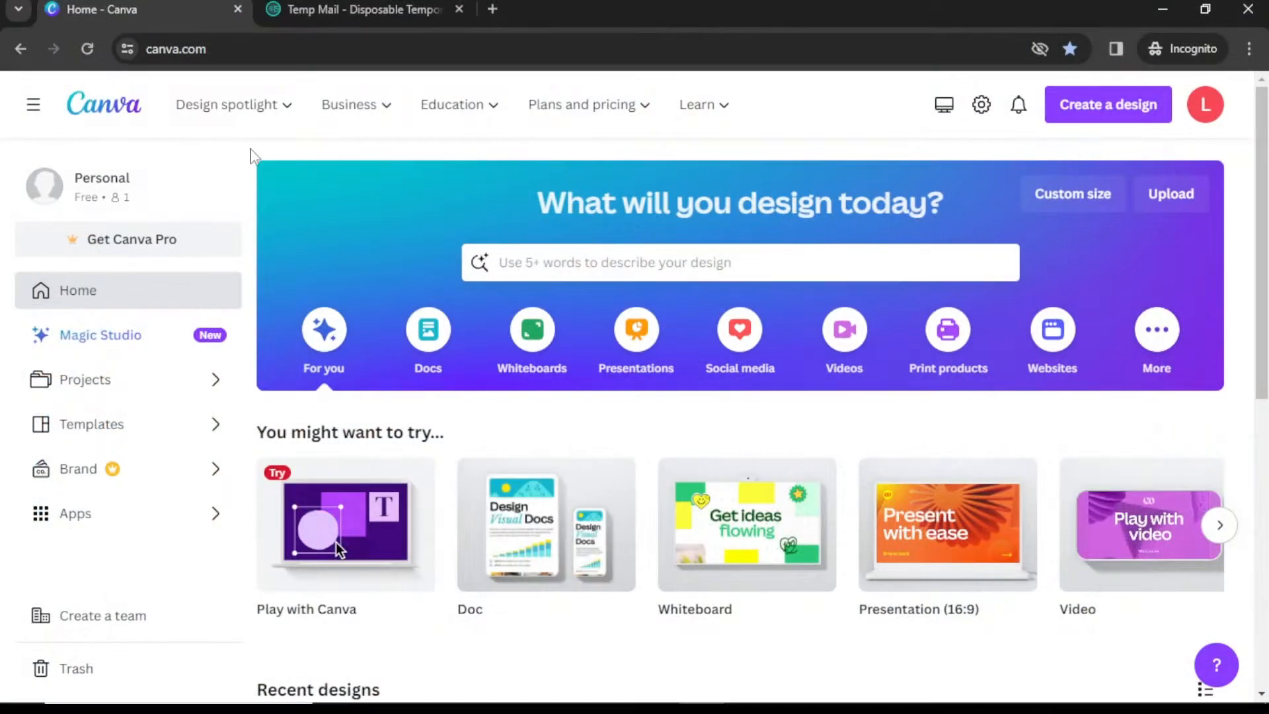
- From Education > Teachers and schools, get verified and start claiming Canva for Education
{"action": "left_click", "coordinate": [453, 104]}
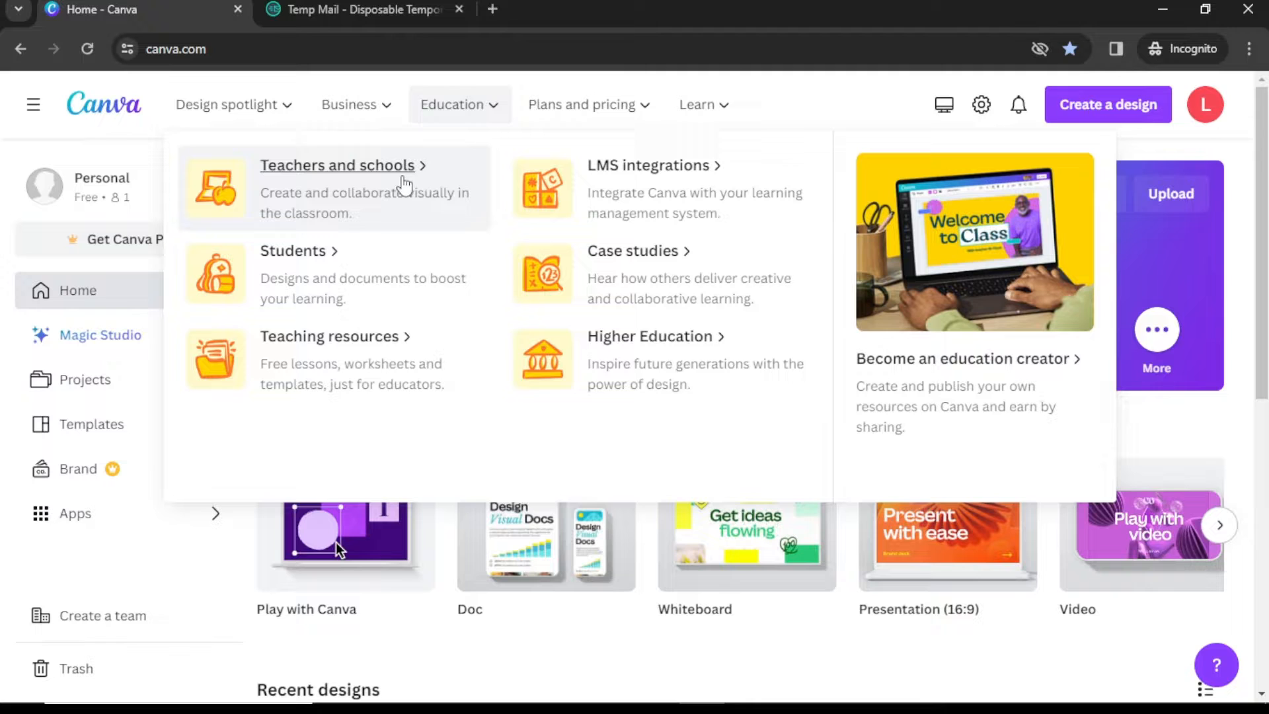
{"action": "left_click", "coordinate": [337, 166]}
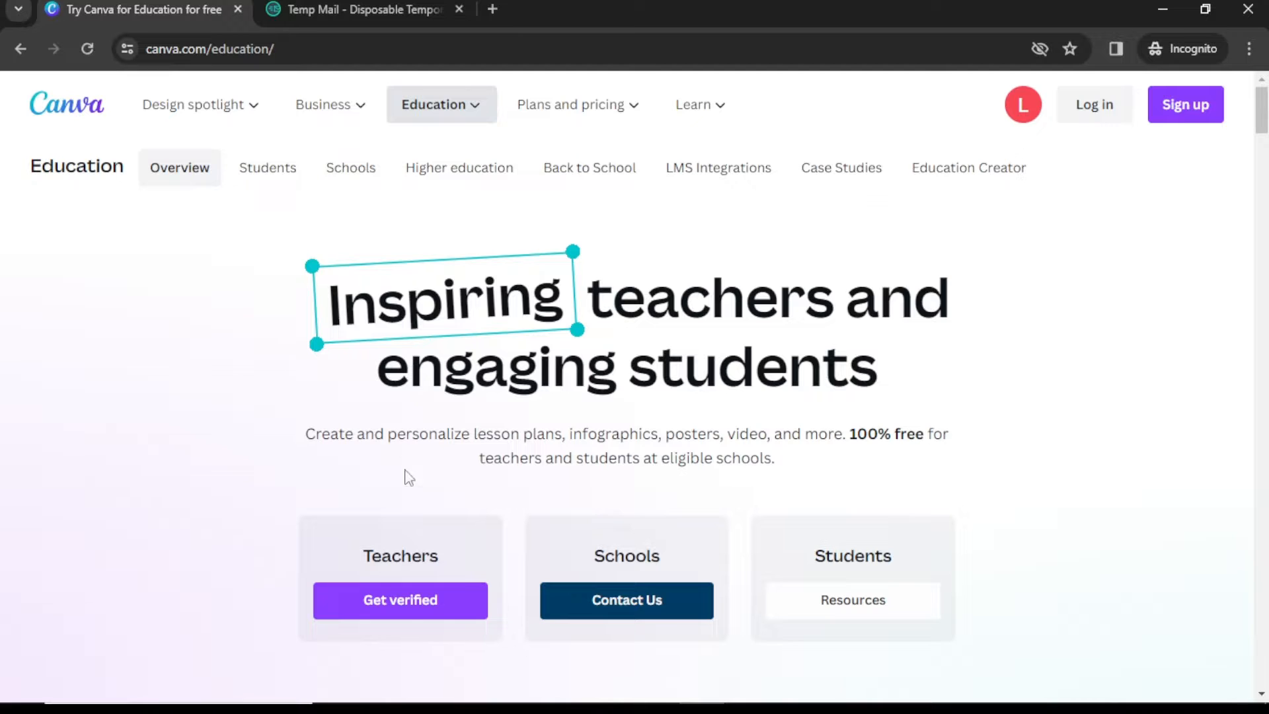
{"action": "left_click", "coordinate": [399, 600]}
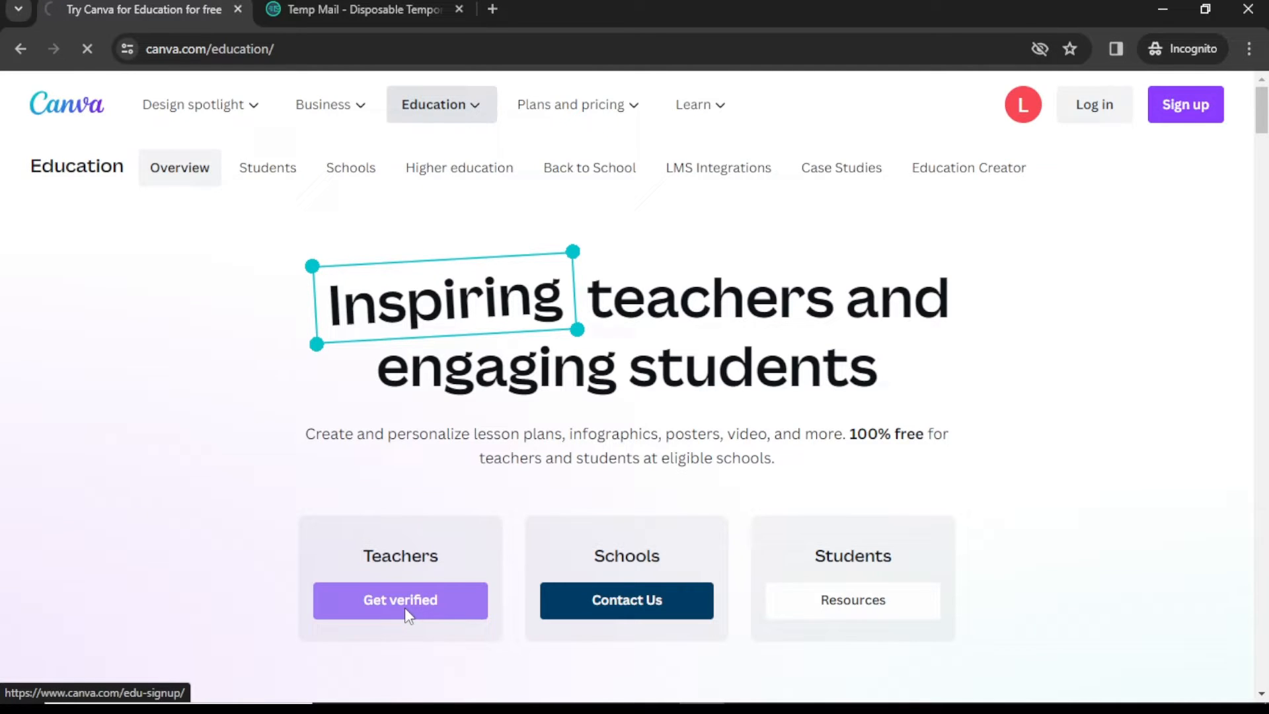
{"action": "left_click", "coordinate": [399, 600]}
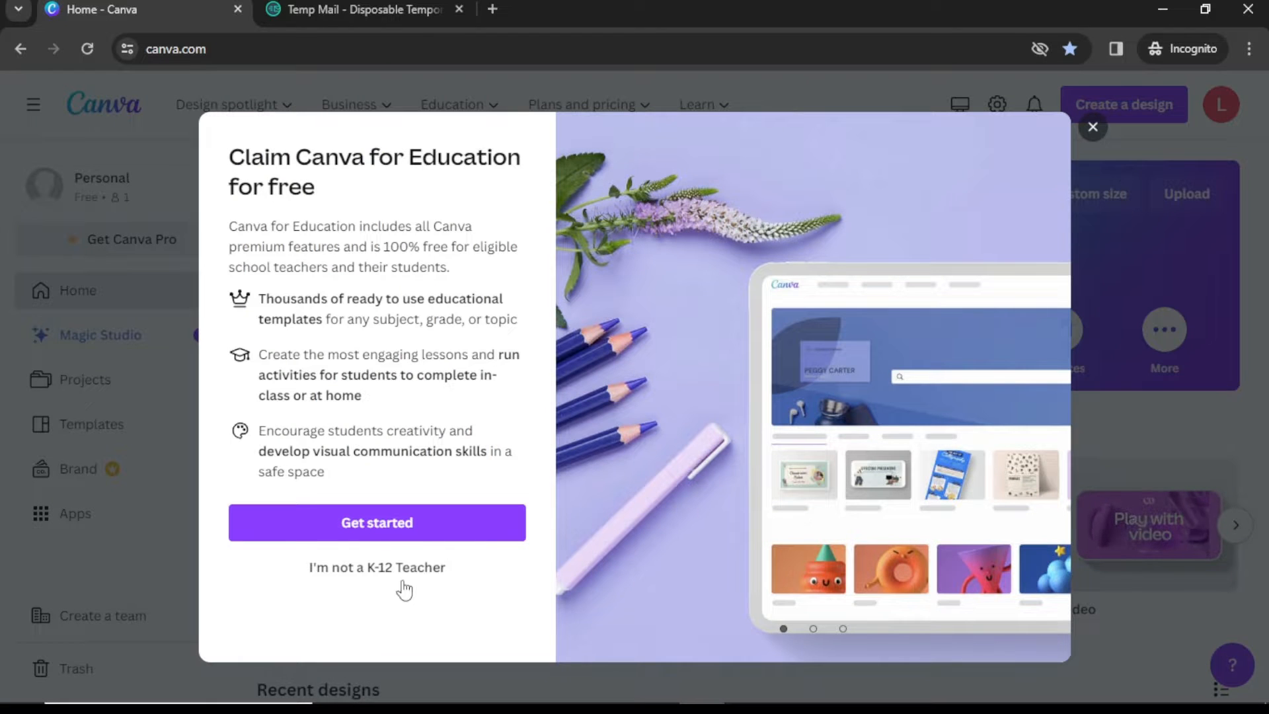
{"action": "left_click", "coordinate": [376, 522]}
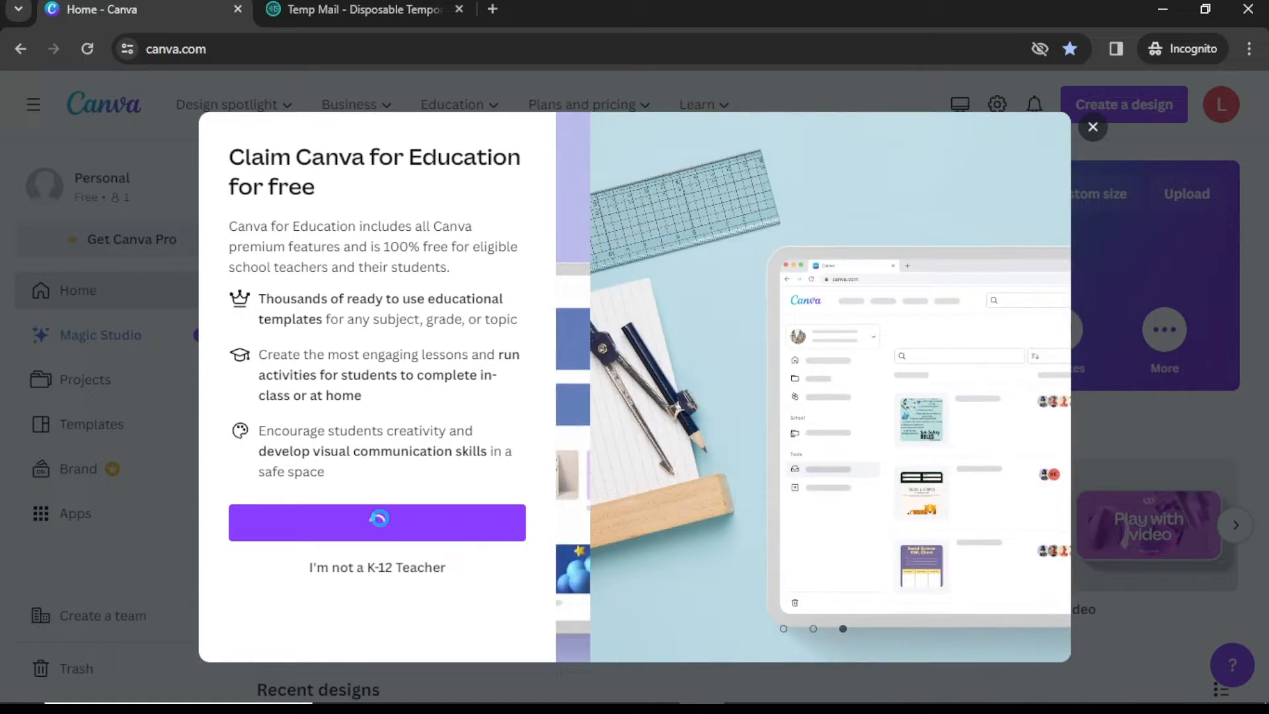
- Enter teacher name 'Ram' and a manually added school address with country India
{"action": "left_click", "coordinate": [376, 521]}
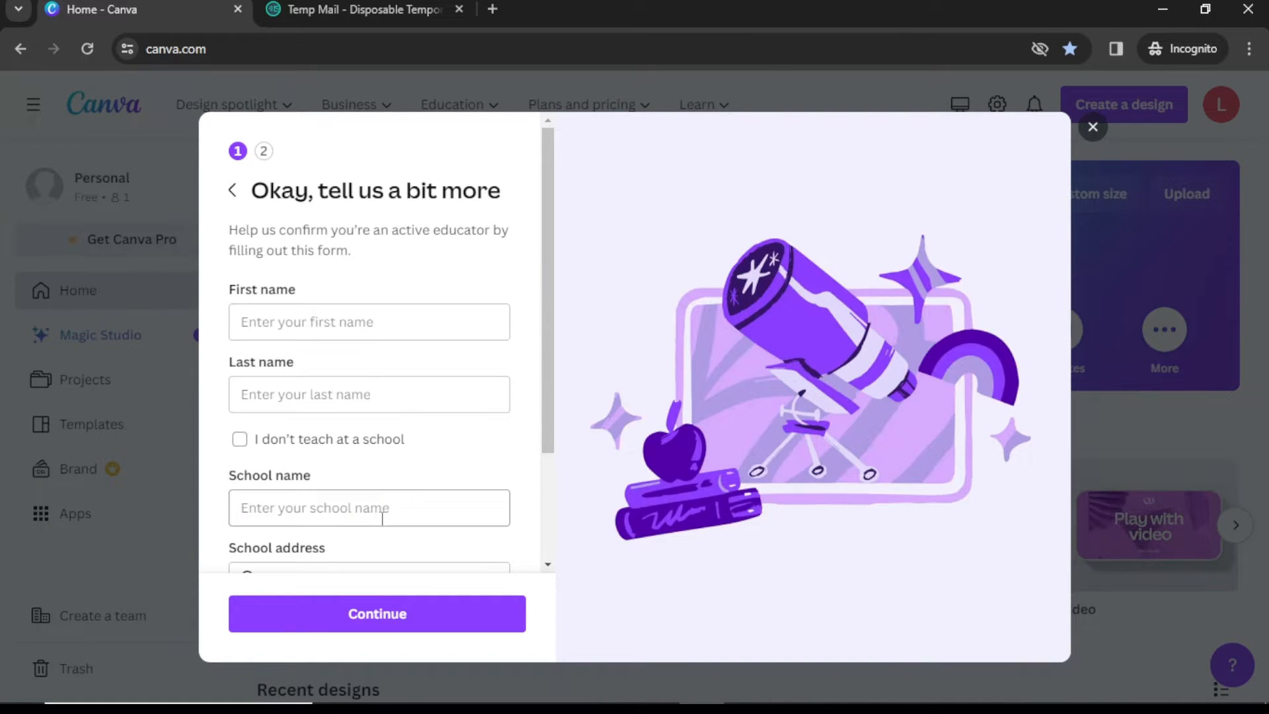
{"action": "type", "text": "R"}
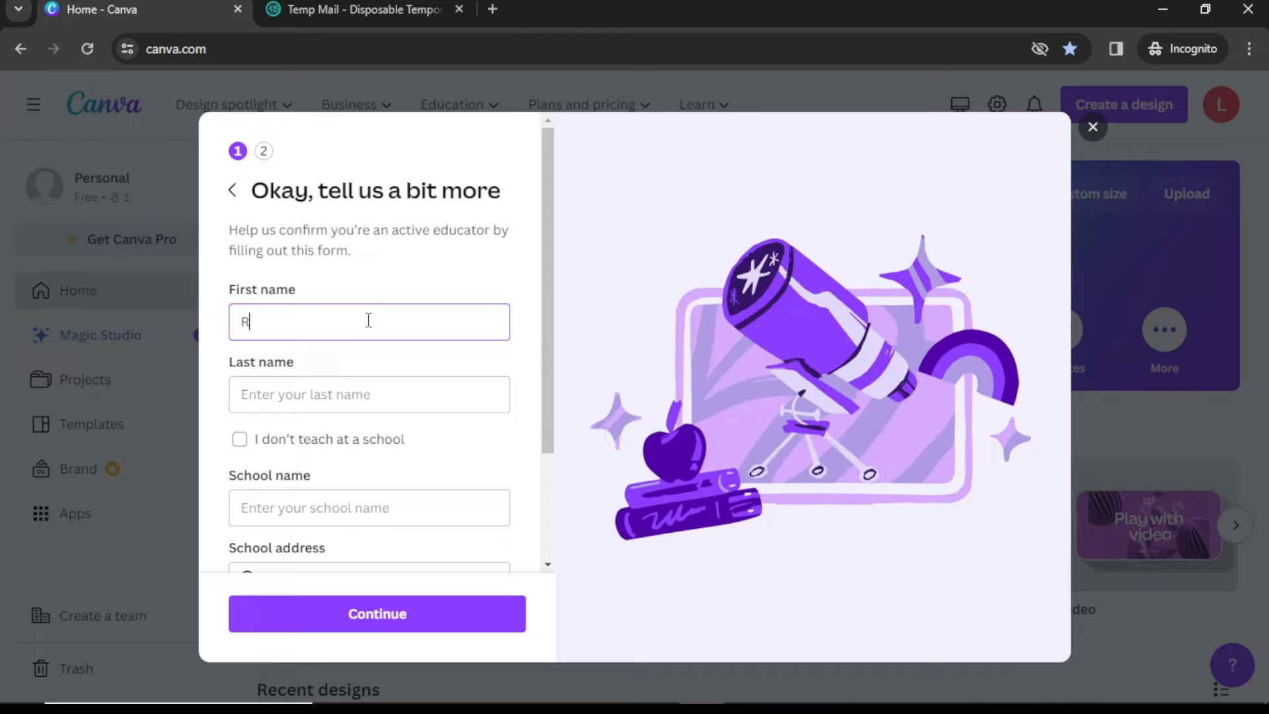
{"action": "type", "text": "am"}
{"action": "left_click", "coordinate": [368, 394]}
{"action": "type", "text": "Yadav"}
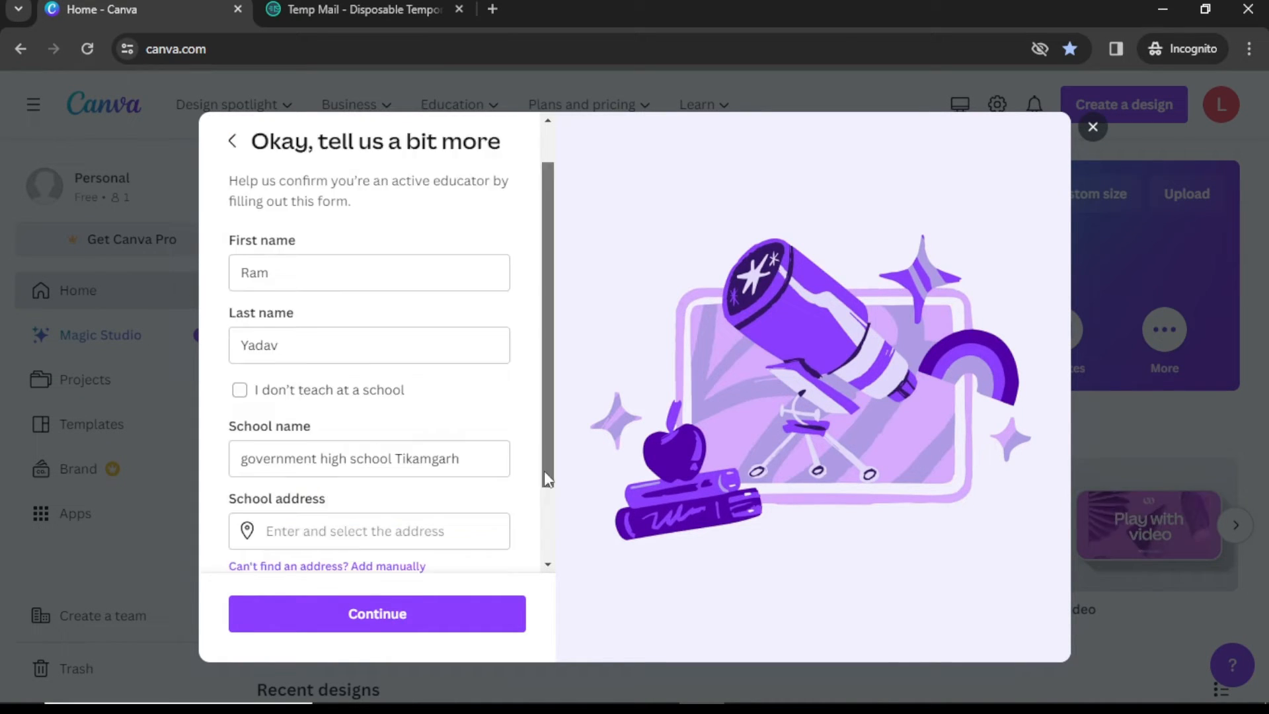
{"action": "left_click", "coordinate": [369, 530]}
{"action": "type", "text": "government high school Tikamgar"}
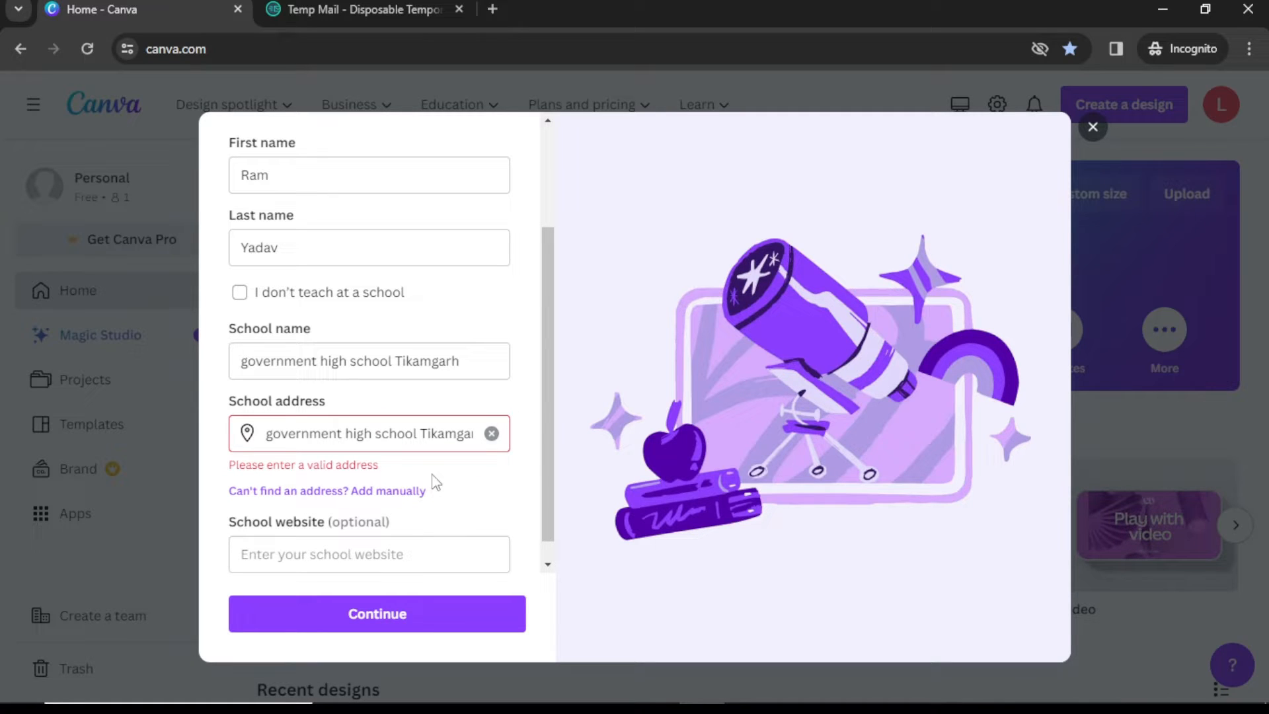
{"action": "mouse_move", "coordinate": [397, 498]}
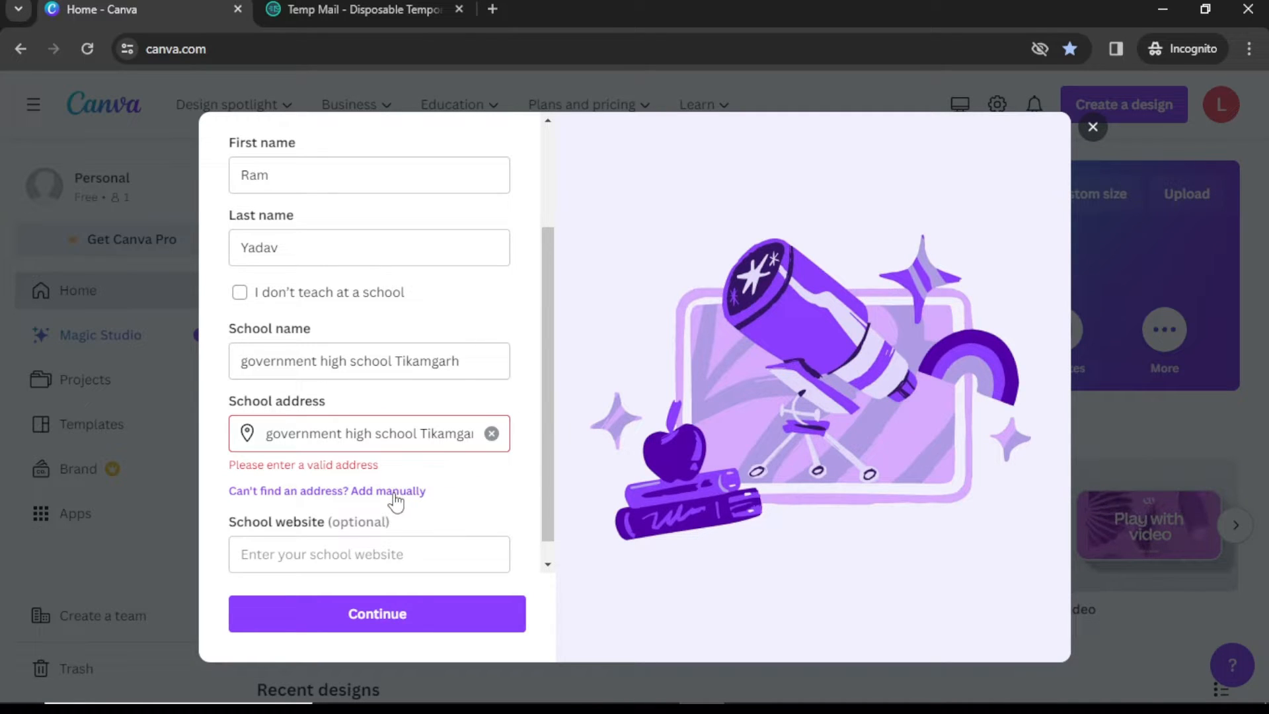
{"action": "left_click", "coordinate": [326, 490]}
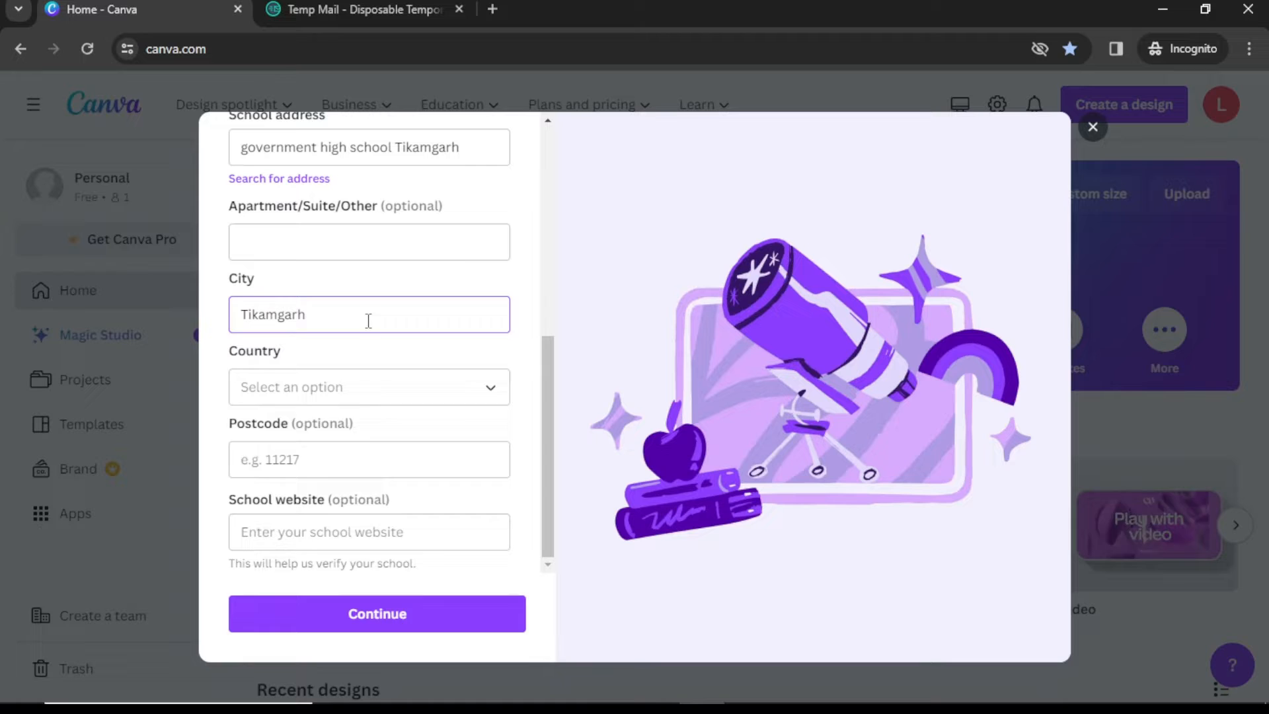
{"action": "left_click", "coordinate": [368, 386]}
{"action": "type", "text": "472001"}
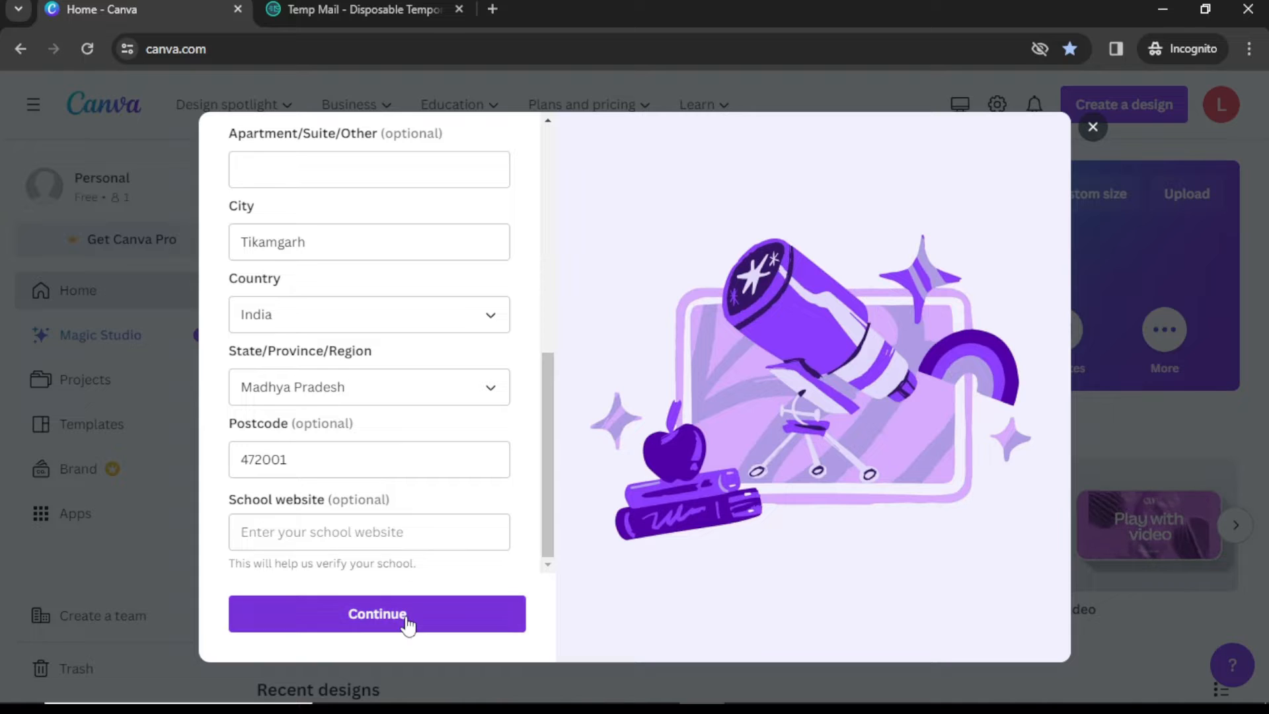
- Submit the educator details to reach the teacher document upload step
{"action": "left_click", "coordinate": [376, 614]}
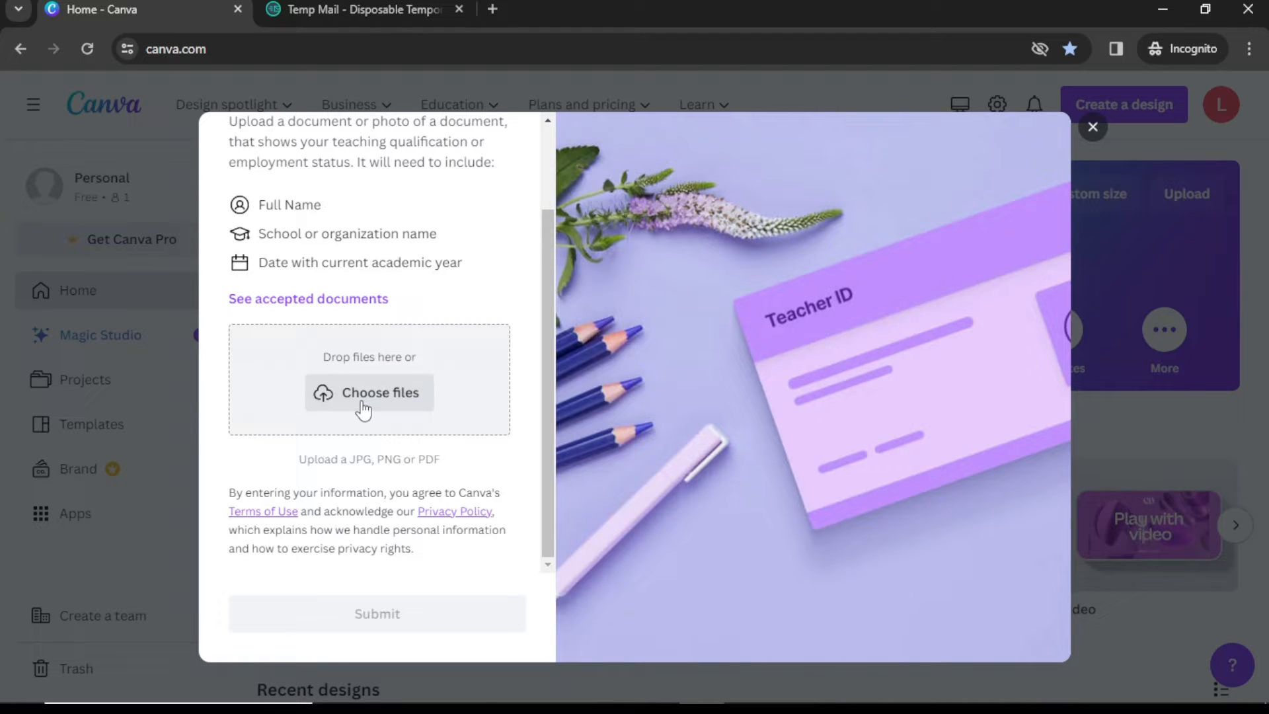
{"action": "mouse_move", "coordinate": [349, 370]}
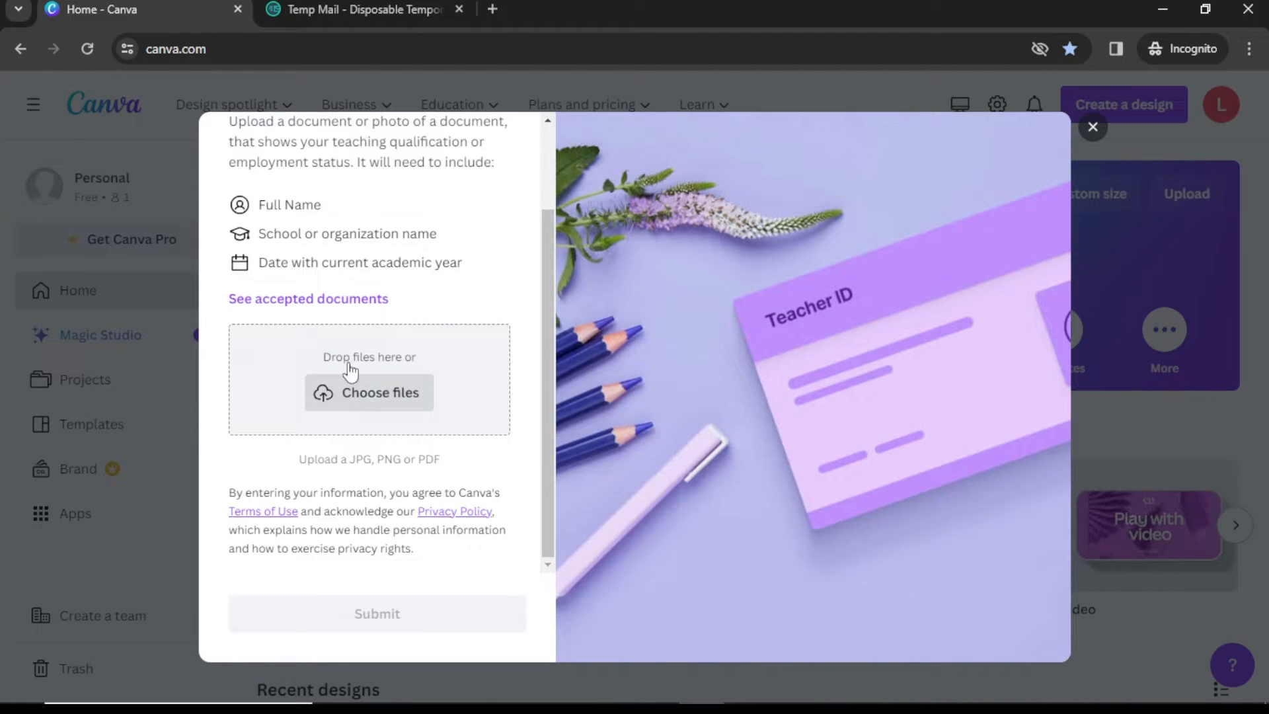
{"action": "mouse_move", "coordinate": [462, 245]}
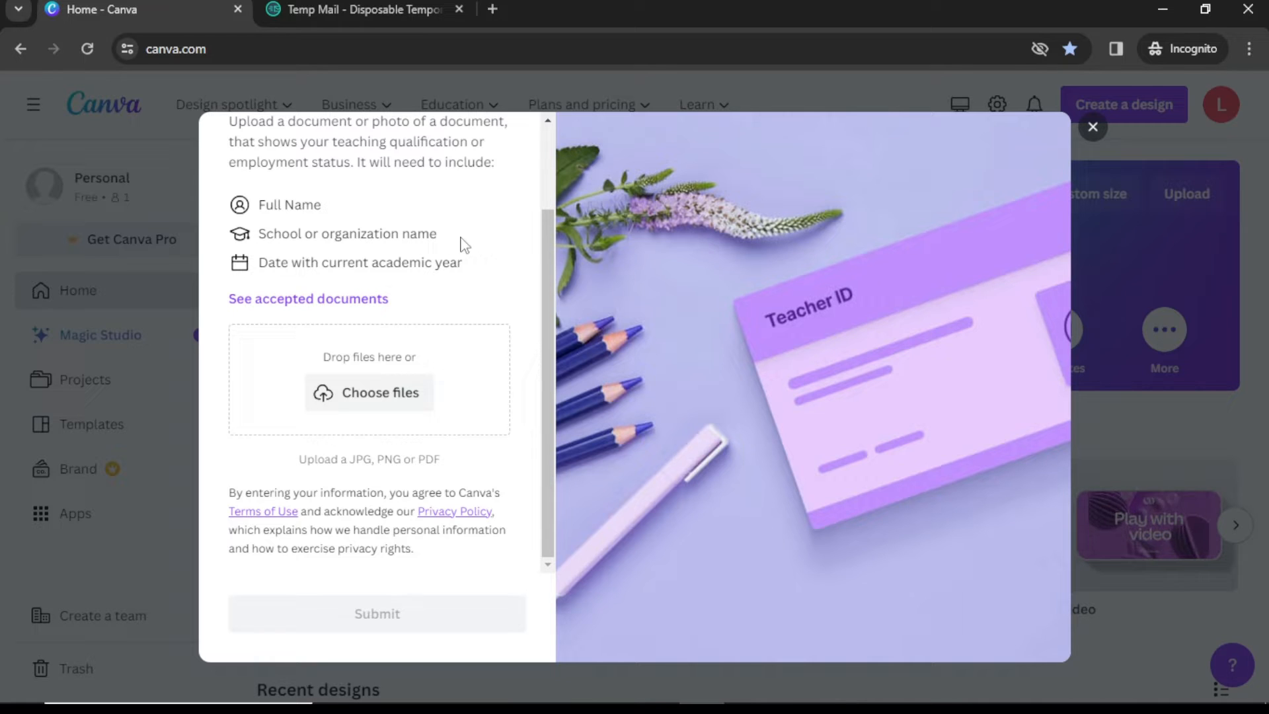
{"action": "mouse_move", "coordinate": [460, 276]}
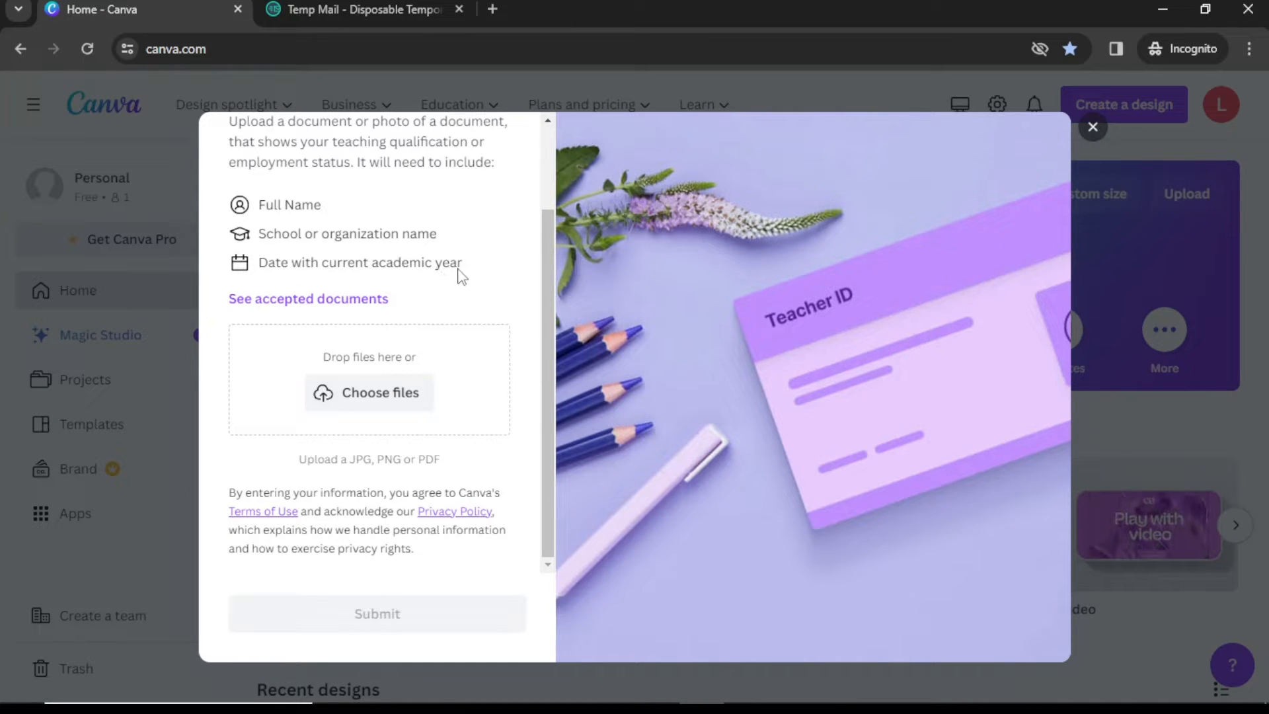
{"action": "mouse_move", "coordinate": [372, 575]}
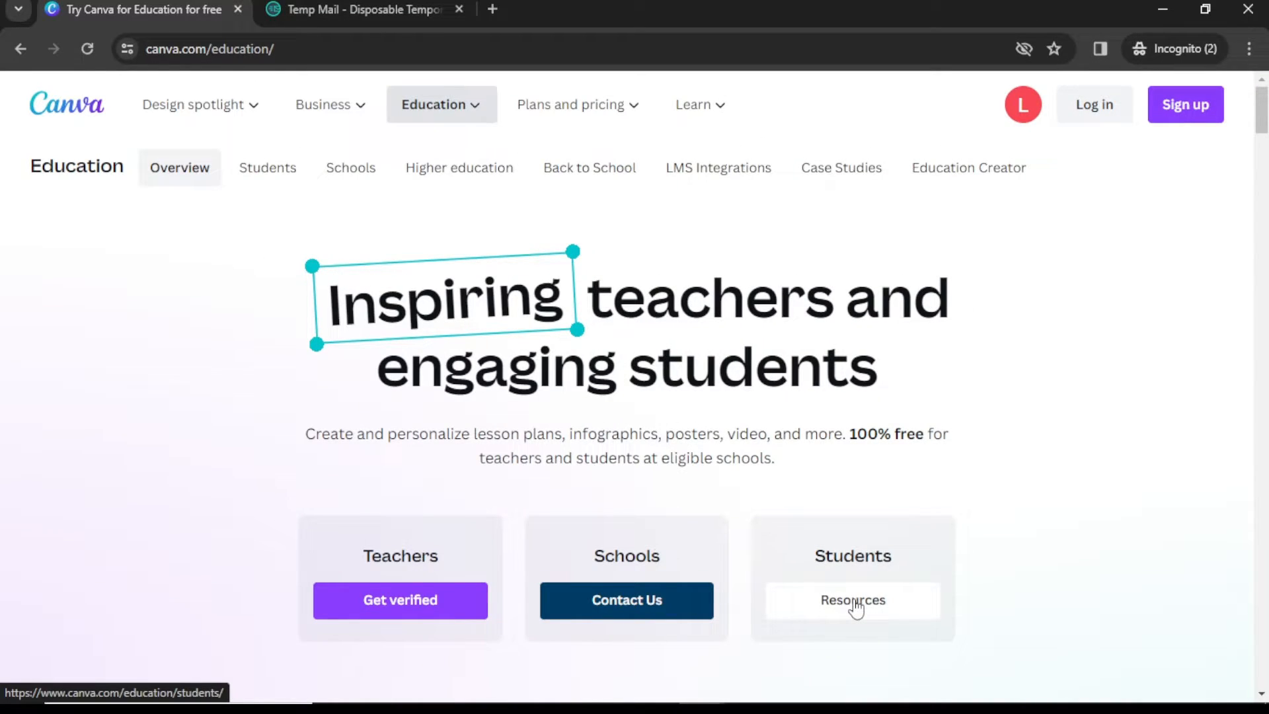
- Start Canva for Students from Students Resources and request to join the first colleague team
{"action": "left_click", "coordinate": [851, 600]}
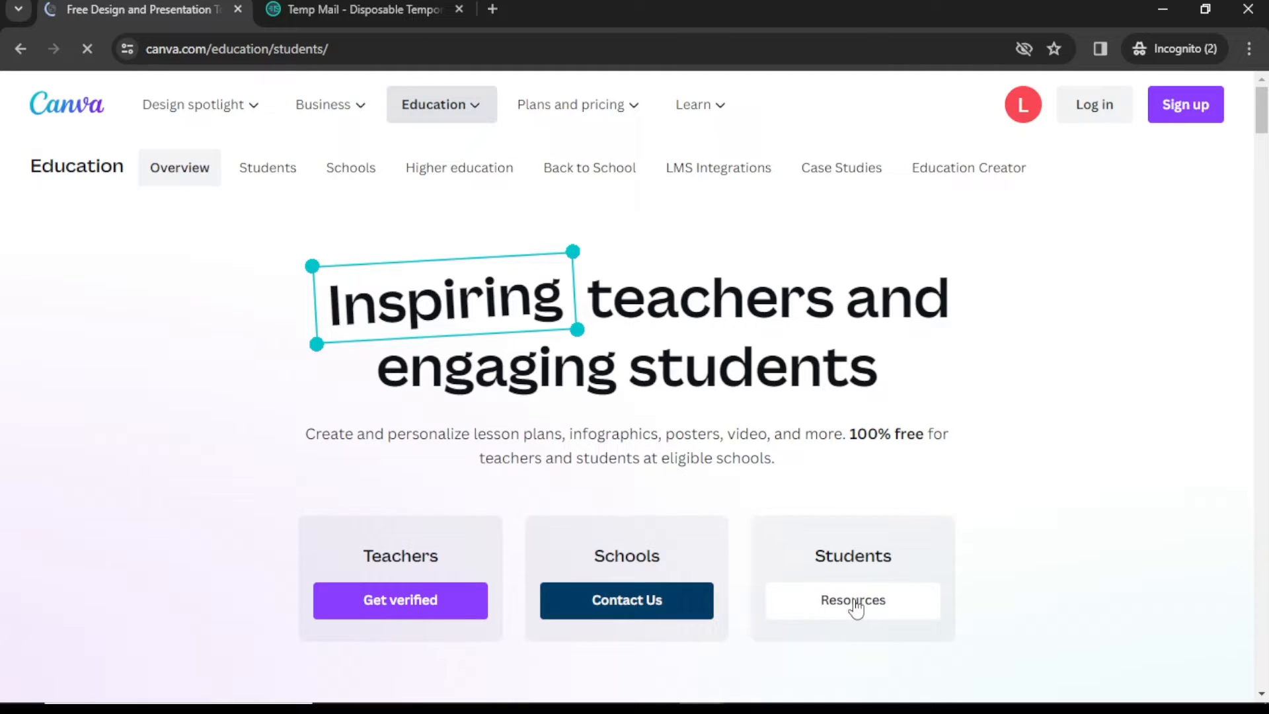
{"action": "left_click", "coordinate": [852, 600]}
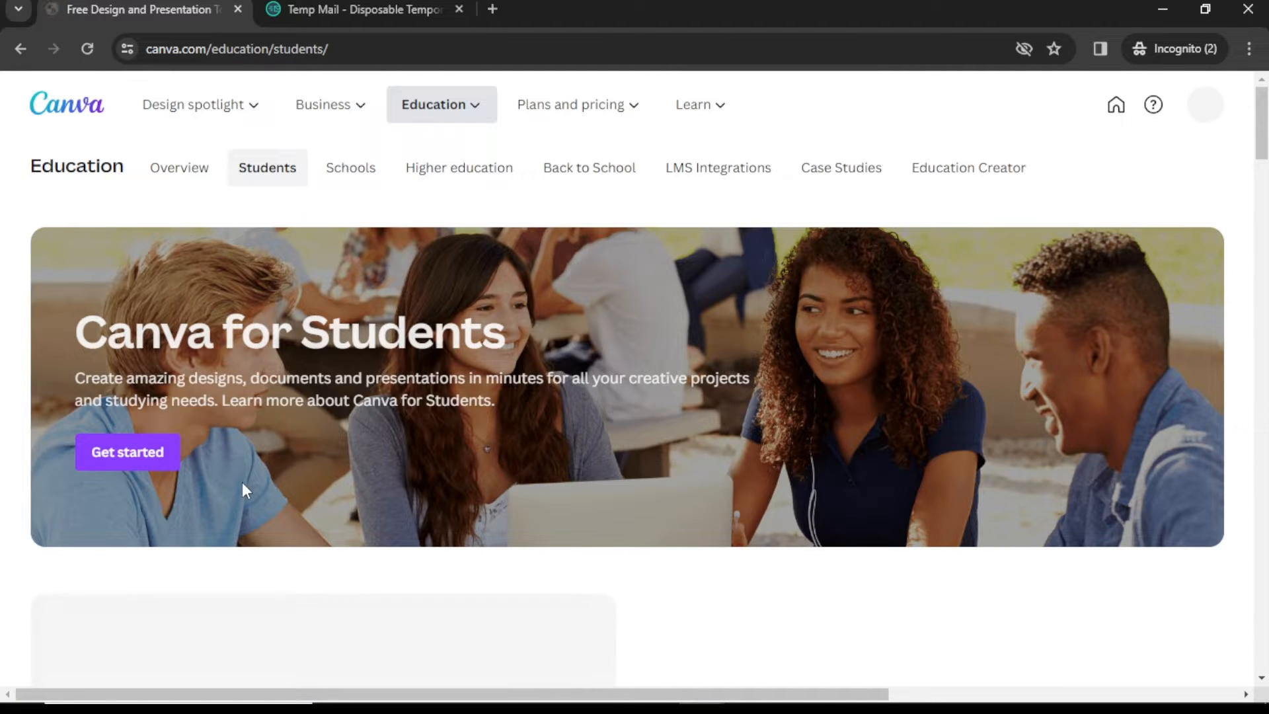
{"action": "mouse_move", "coordinate": [127, 452]}
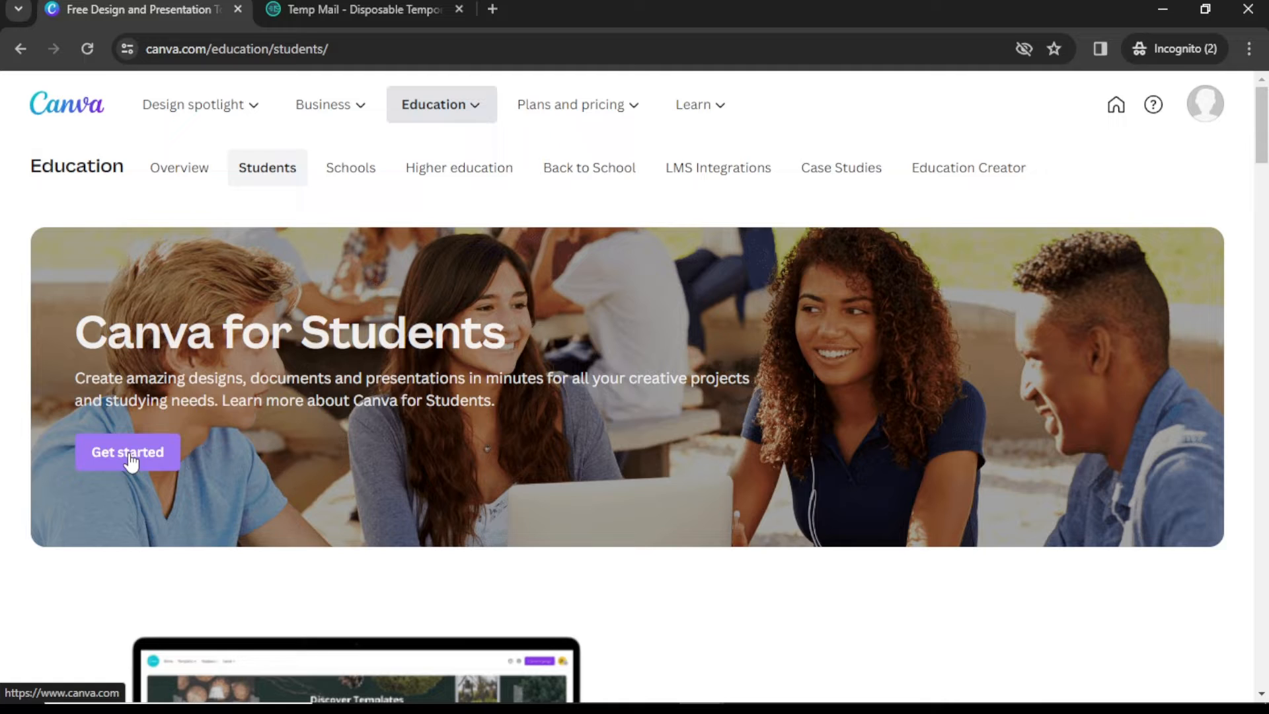
{"action": "left_click", "coordinate": [127, 452]}
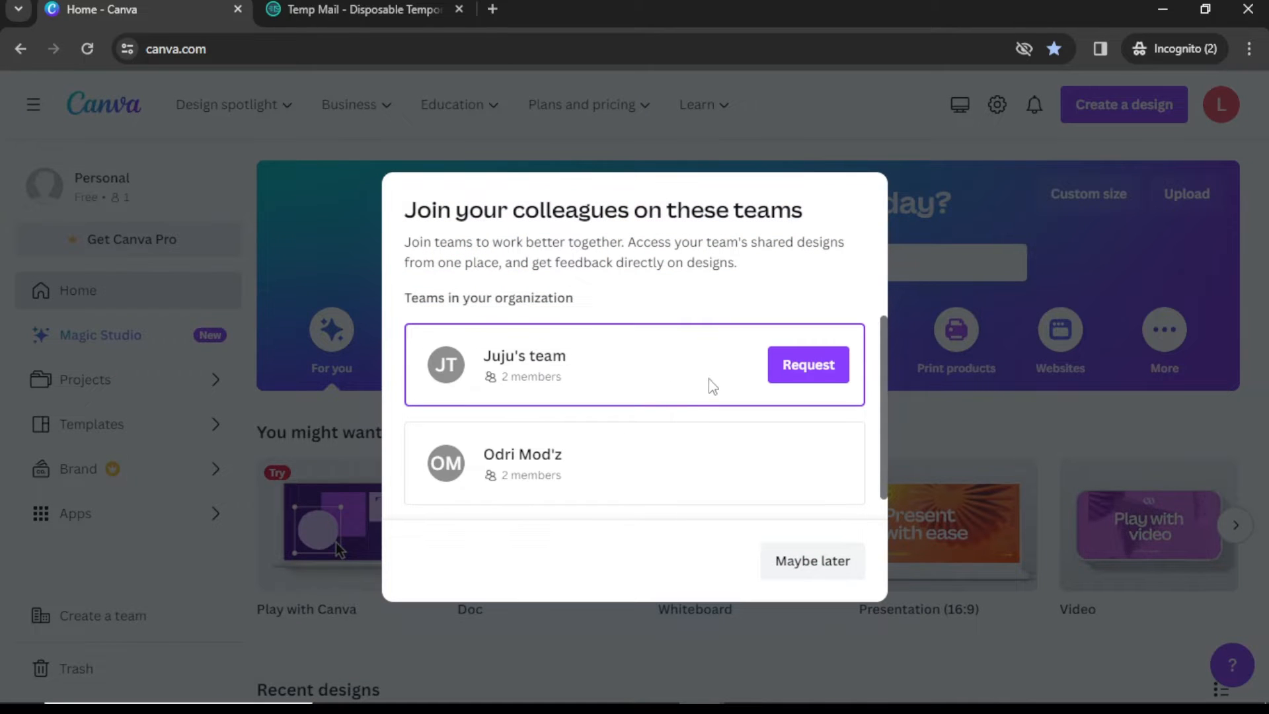
{"action": "scroll", "scroll_direction": "up", "scroll_amount": 3}
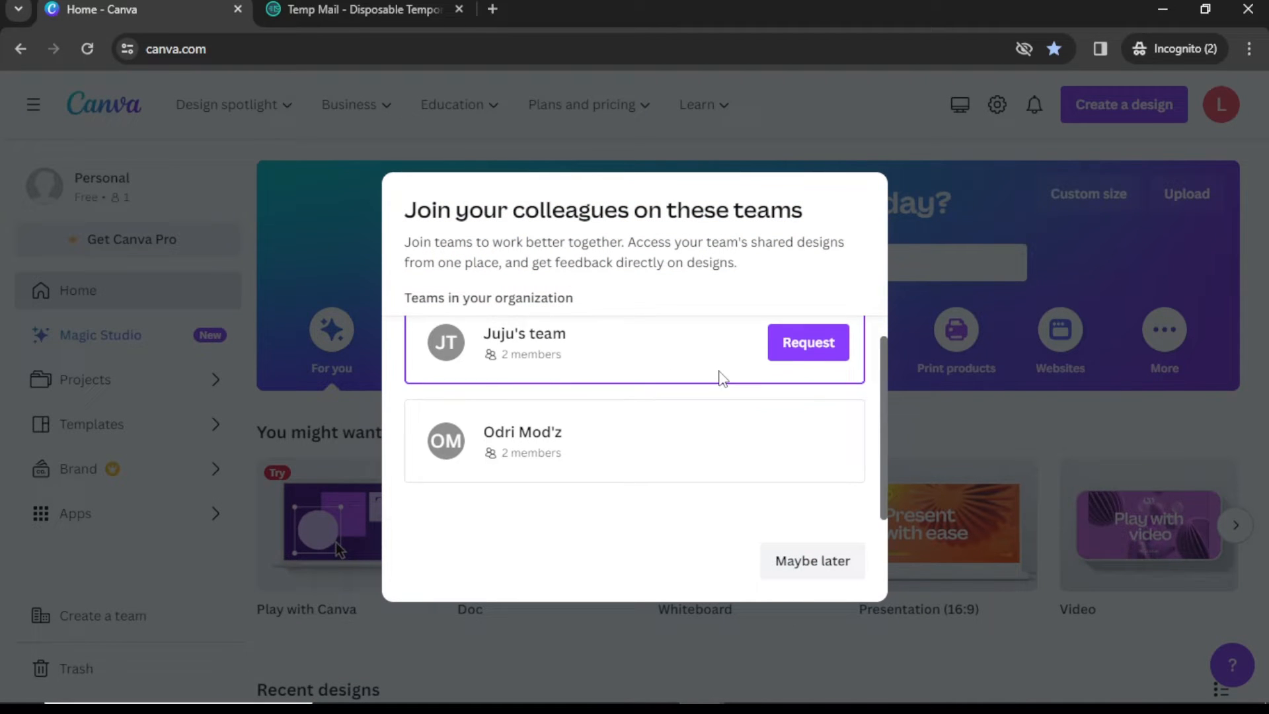
{"action": "left_click", "coordinate": [811, 561]}
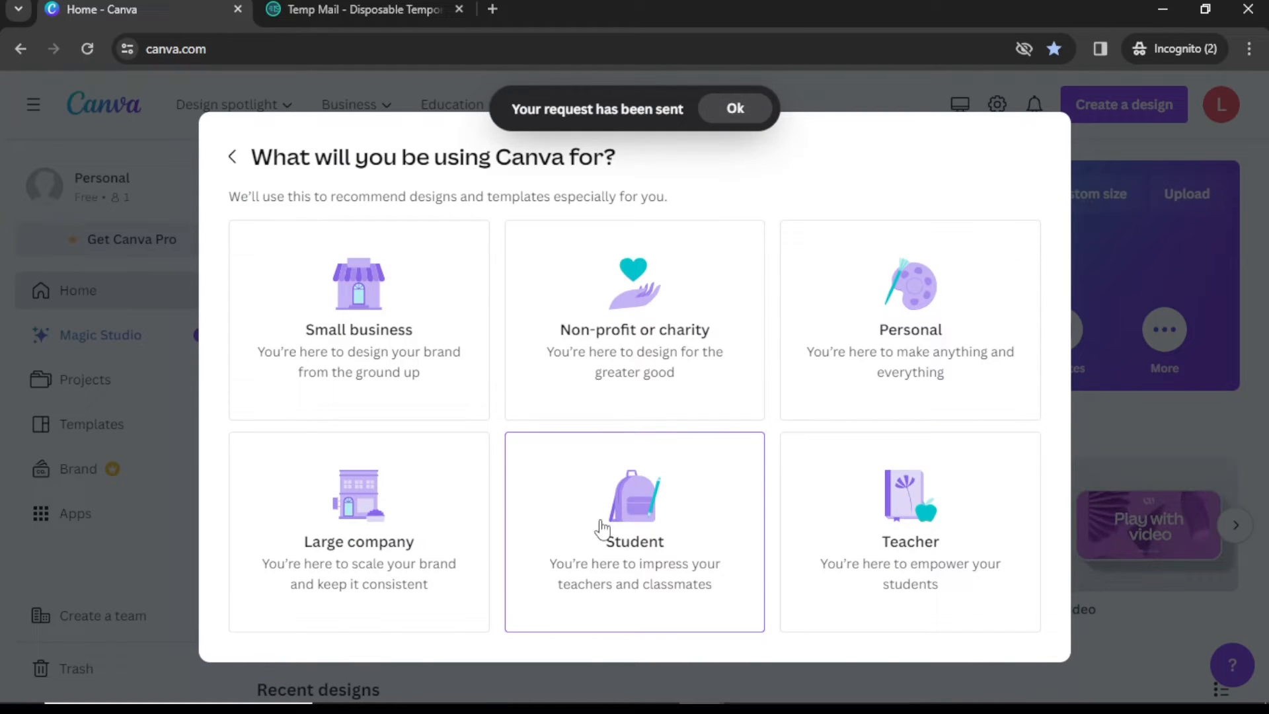
- Answer the onboarding as a student studying at High School level
{"action": "left_click", "coordinate": [633, 531]}
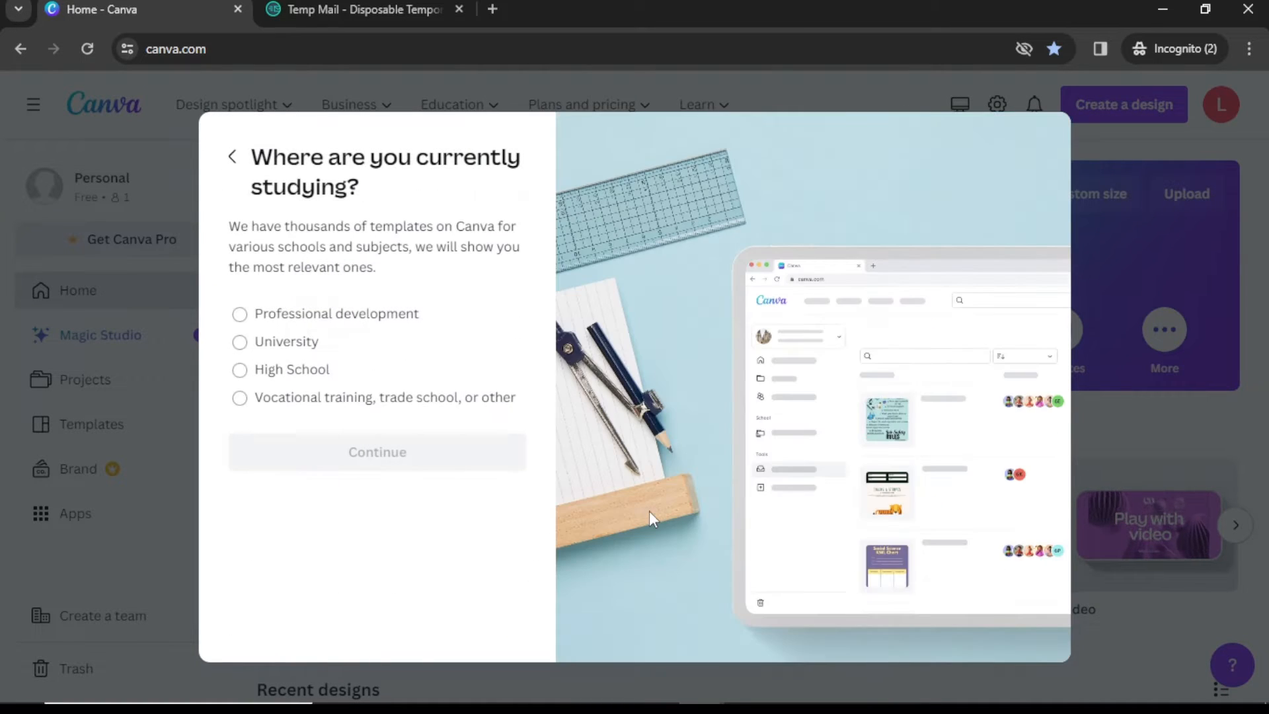
{"action": "mouse_move", "coordinate": [301, 354]}
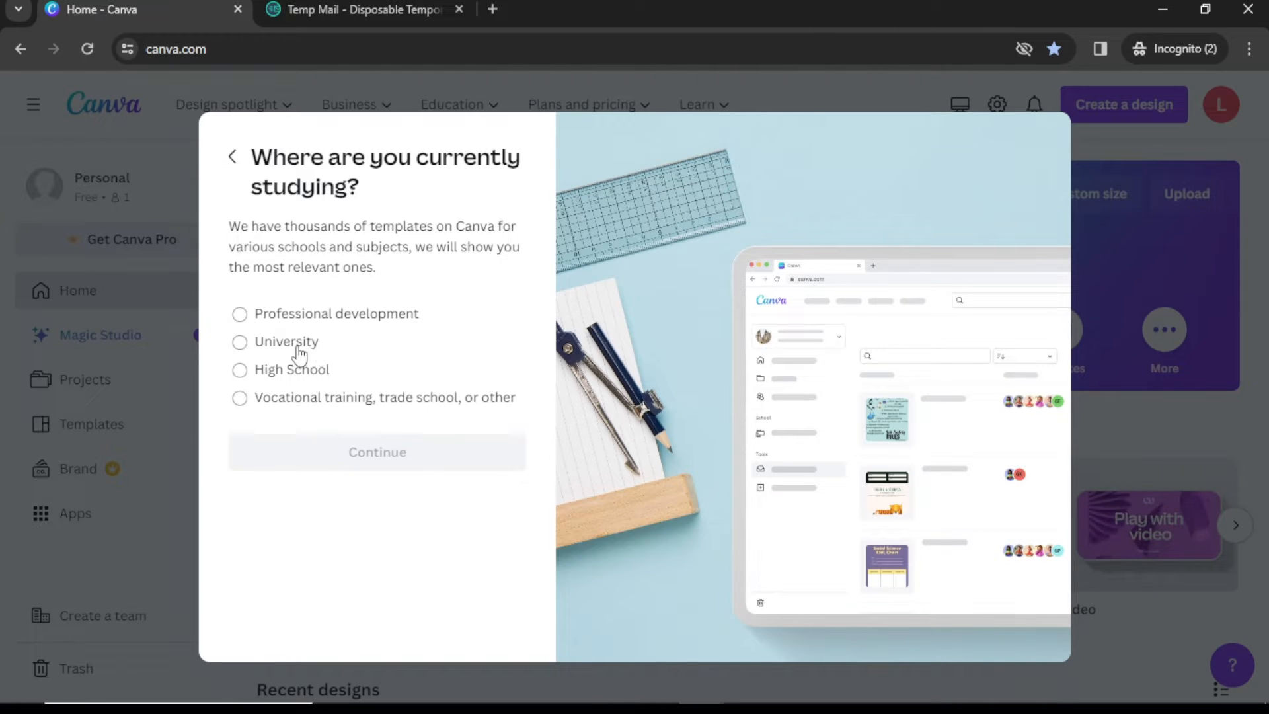
{"action": "left_click", "coordinate": [239, 368]}
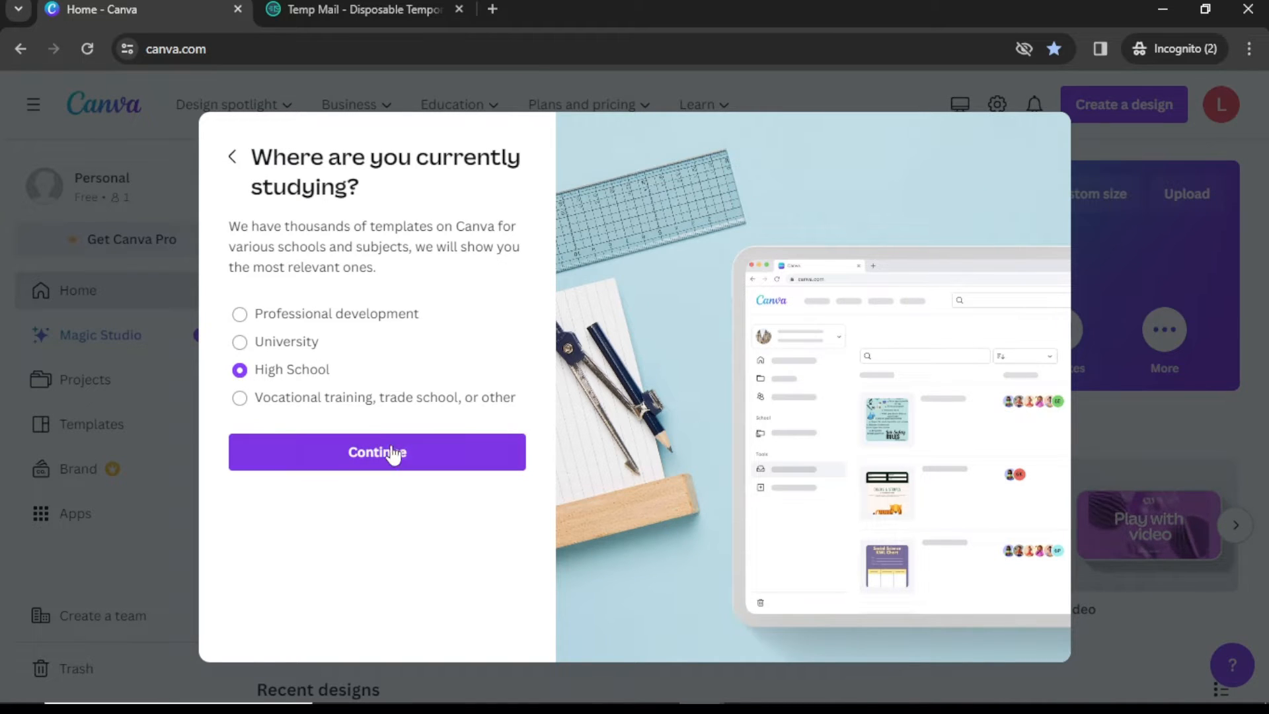
{"action": "left_click", "coordinate": [377, 452]}
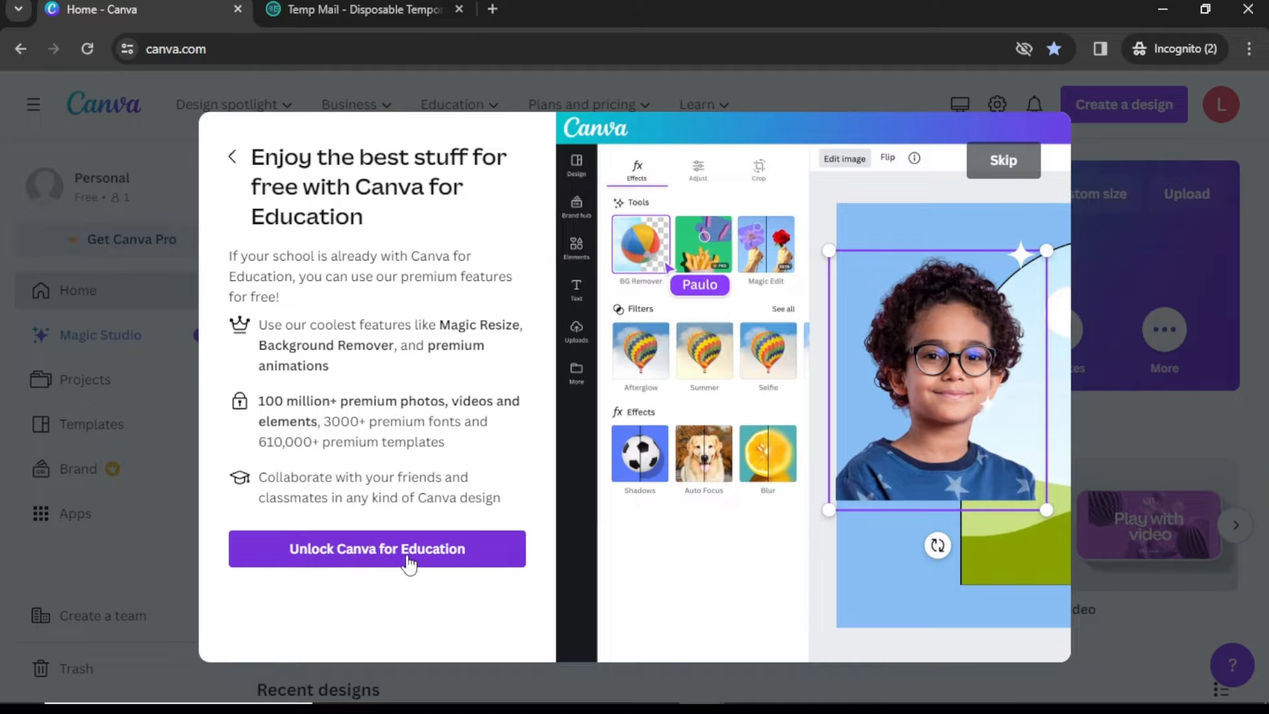
- Unlock Canva for Education, copy the teacher invite link and finish onboarding
{"action": "left_click", "coordinate": [377, 549]}
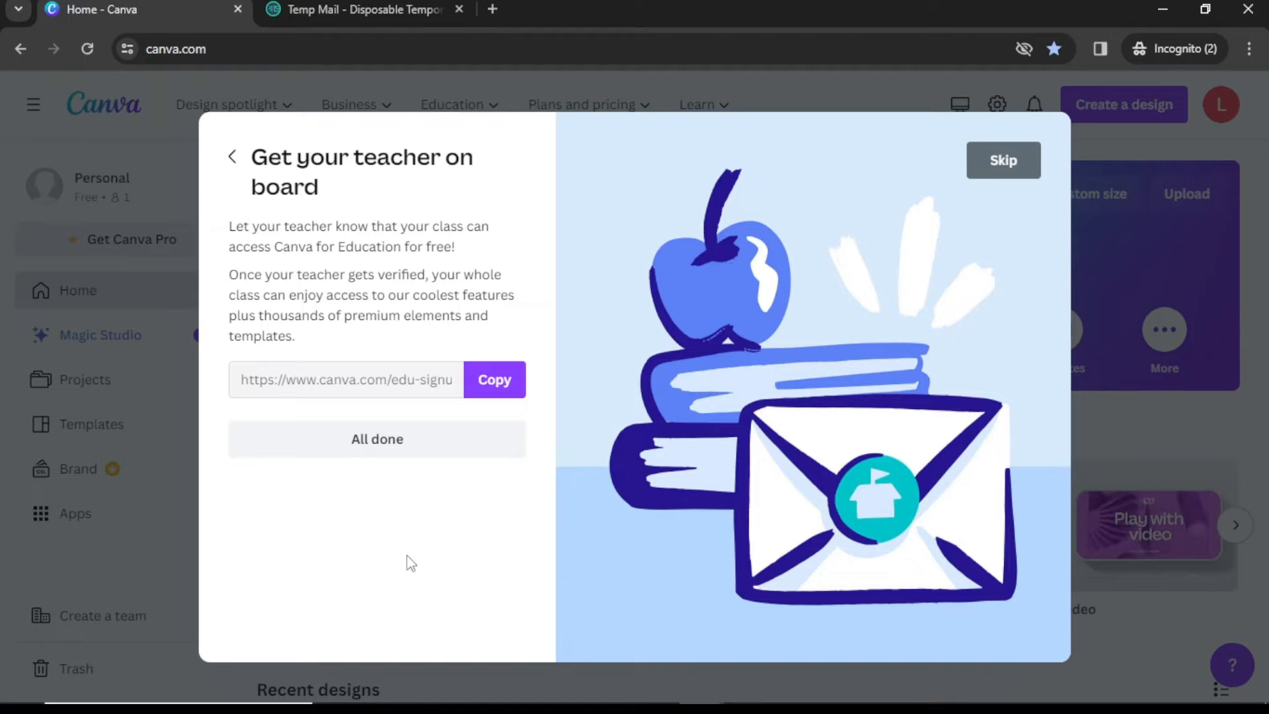
{"action": "mouse_move", "coordinate": [370, 375]}
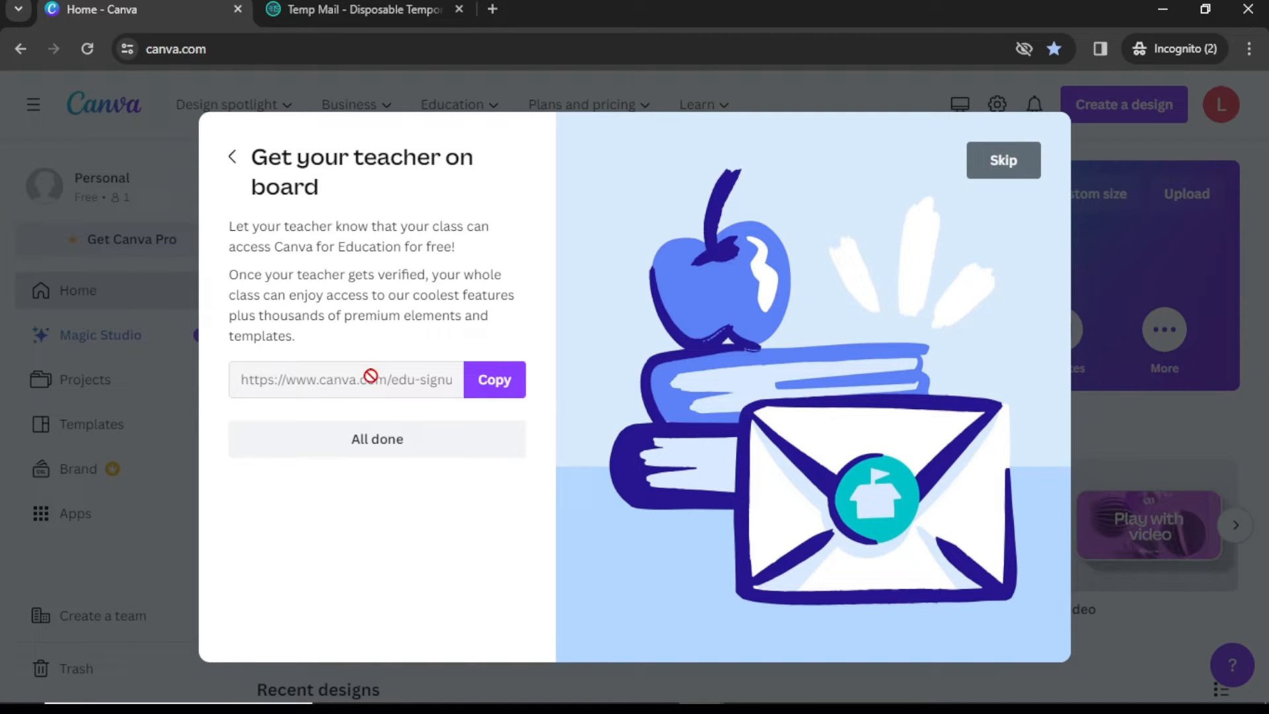
{"action": "left_click", "coordinate": [493, 379]}
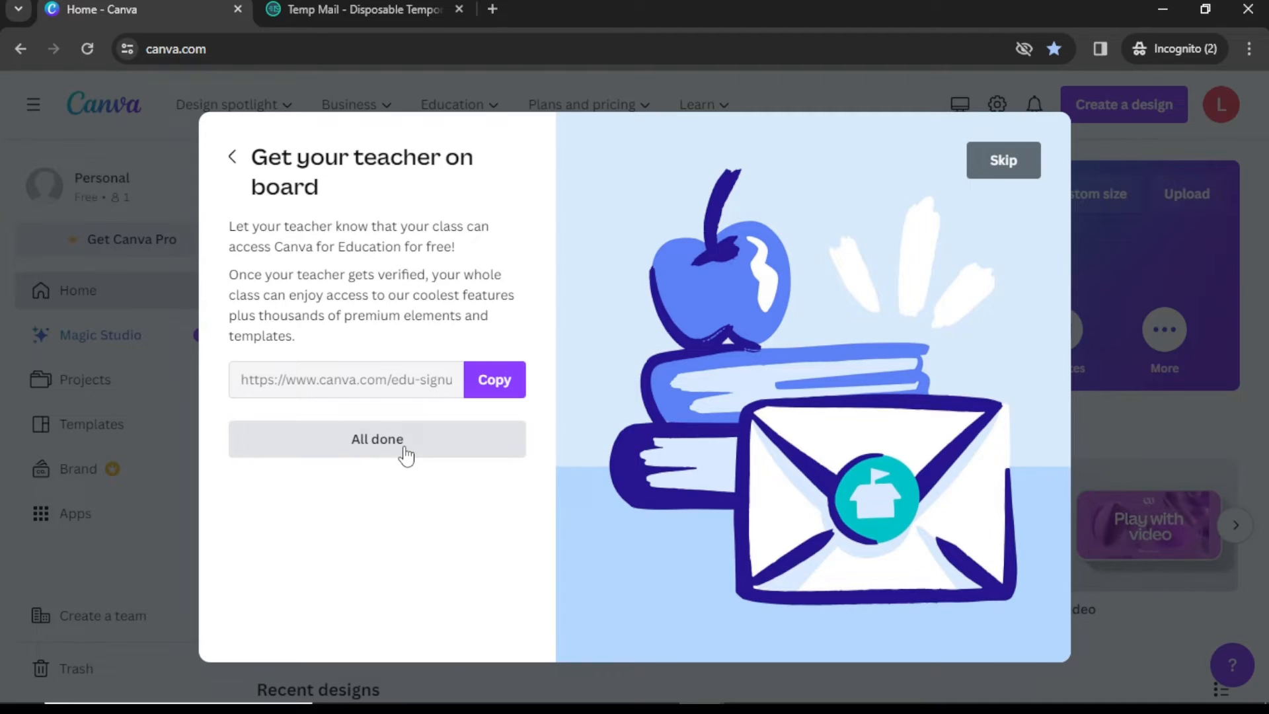
{"action": "left_click", "coordinate": [376, 439]}
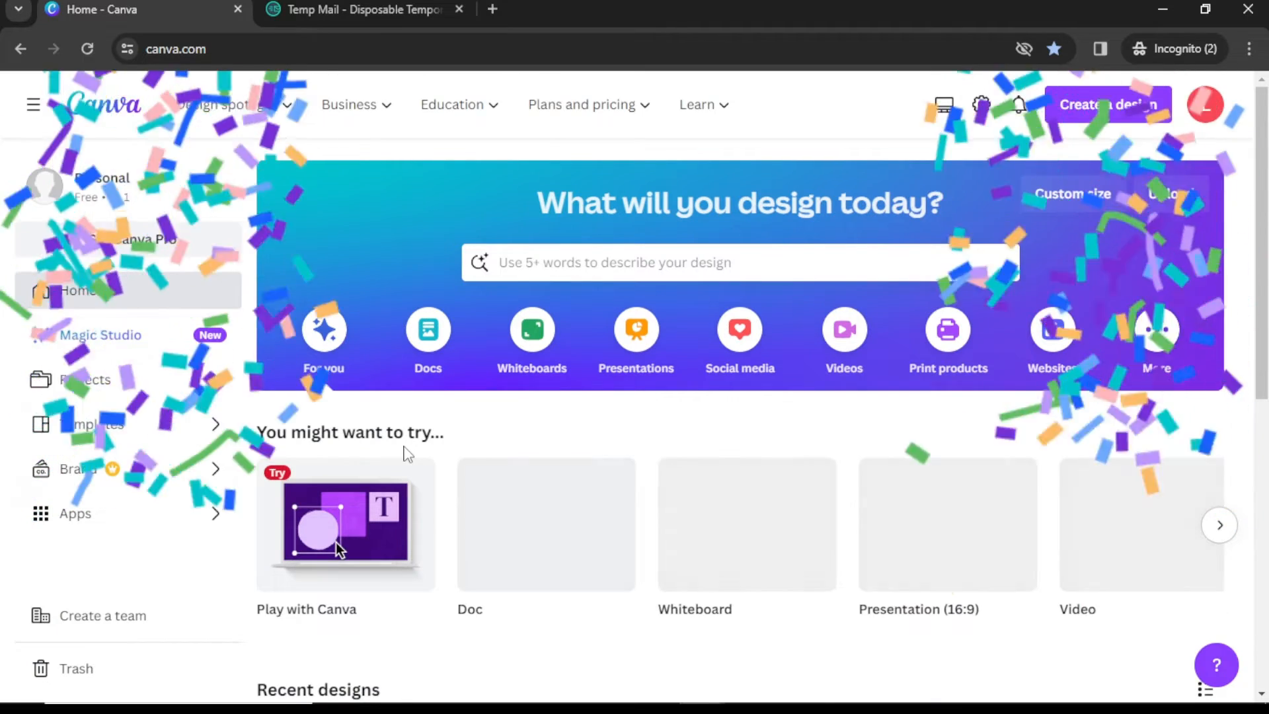
- Switch to the regular browser window with the Personal account's Canva home page
{"action": "left_click", "coordinate": [459, 10]}
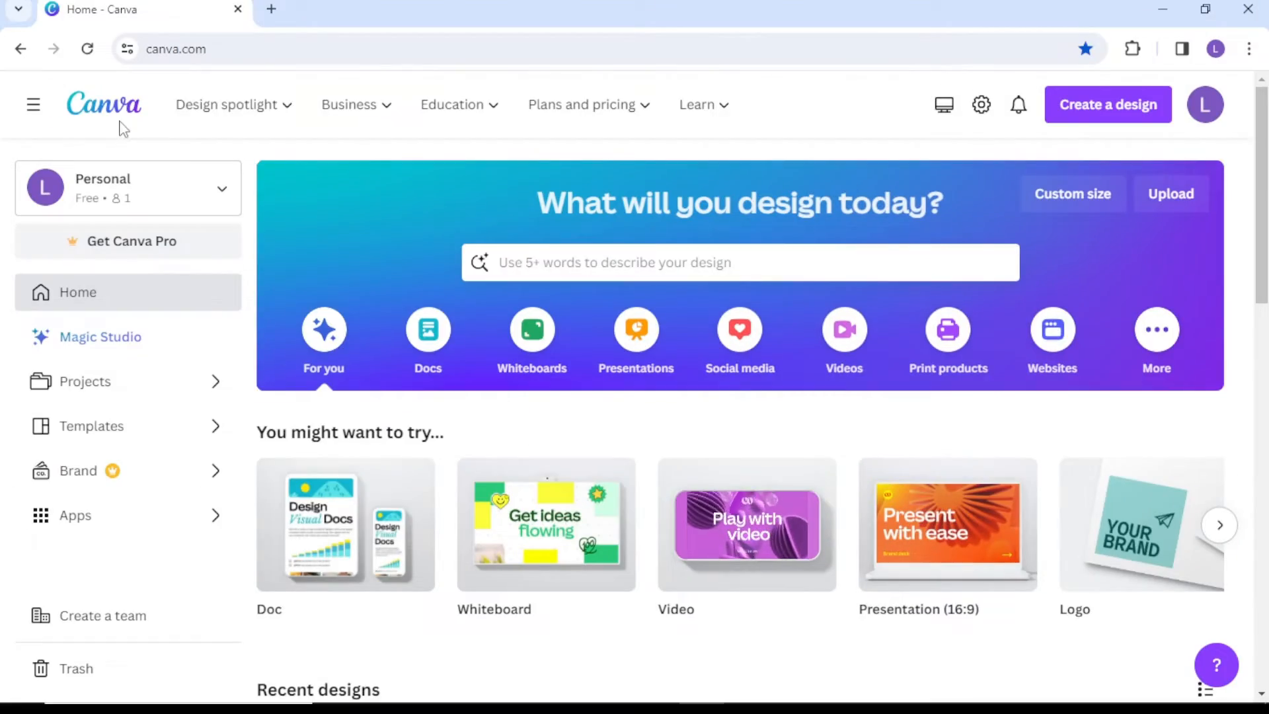
- From Plans and pricing > Not-for-profit, start applying for Canva for Nonprofits
{"action": "left_click", "coordinate": [582, 105]}
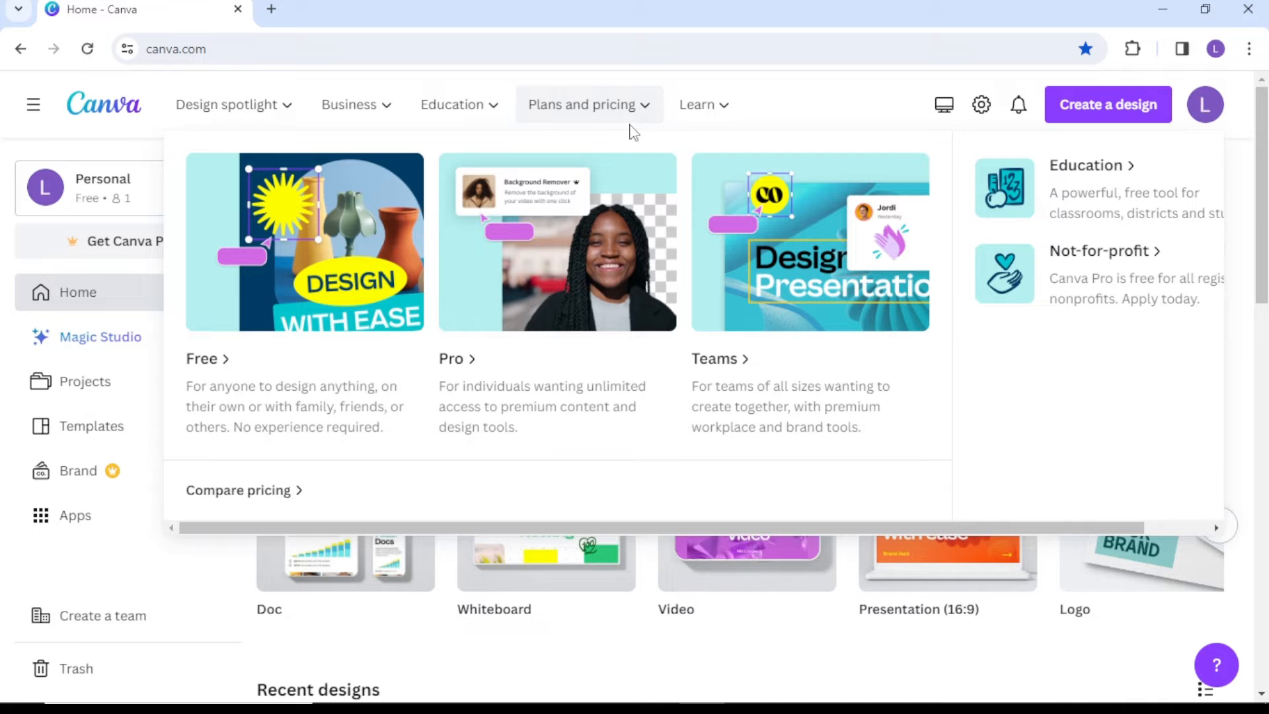
{"action": "mouse_move", "coordinate": [1079, 278]}
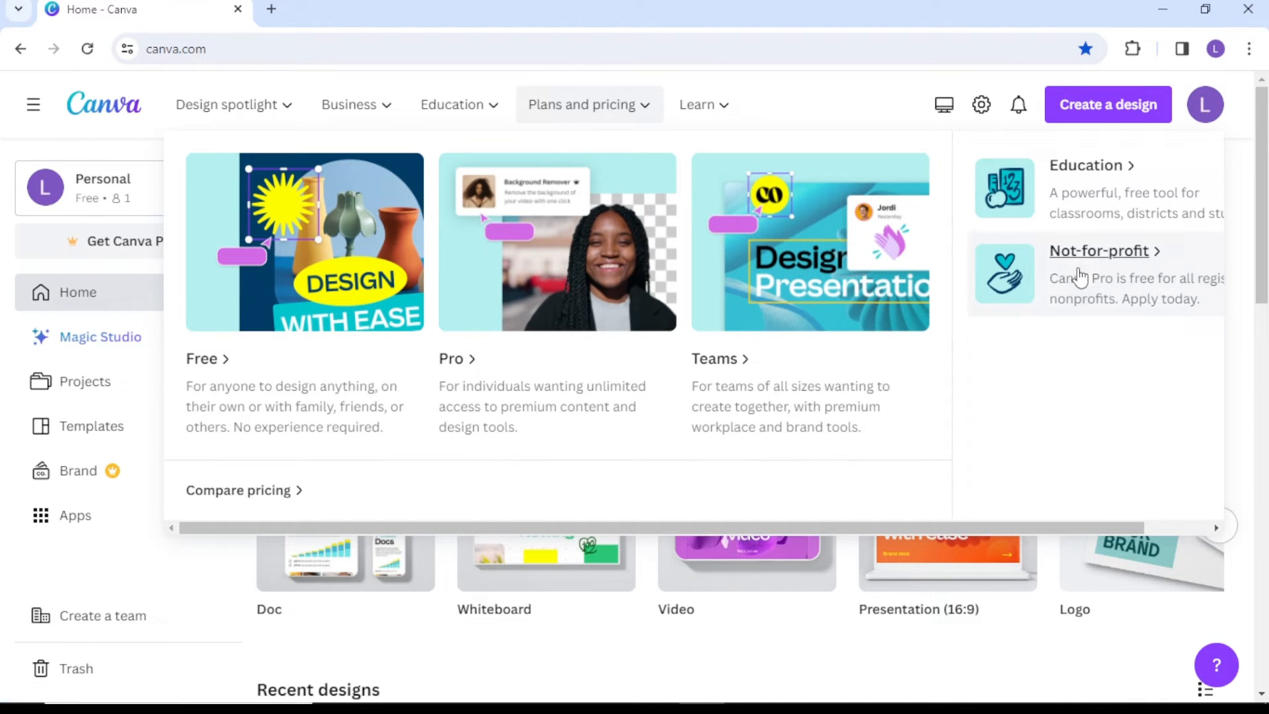
{"action": "left_click", "coordinate": [1099, 251]}
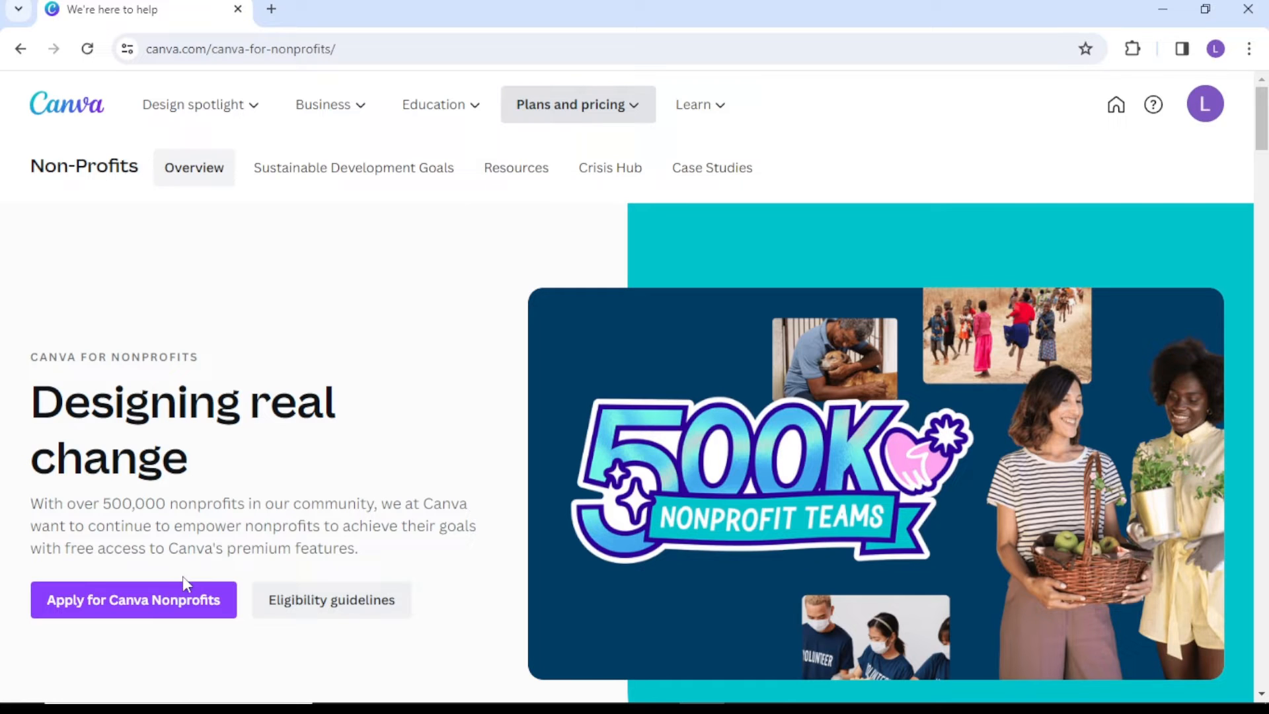
{"action": "left_click", "coordinate": [132, 600]}
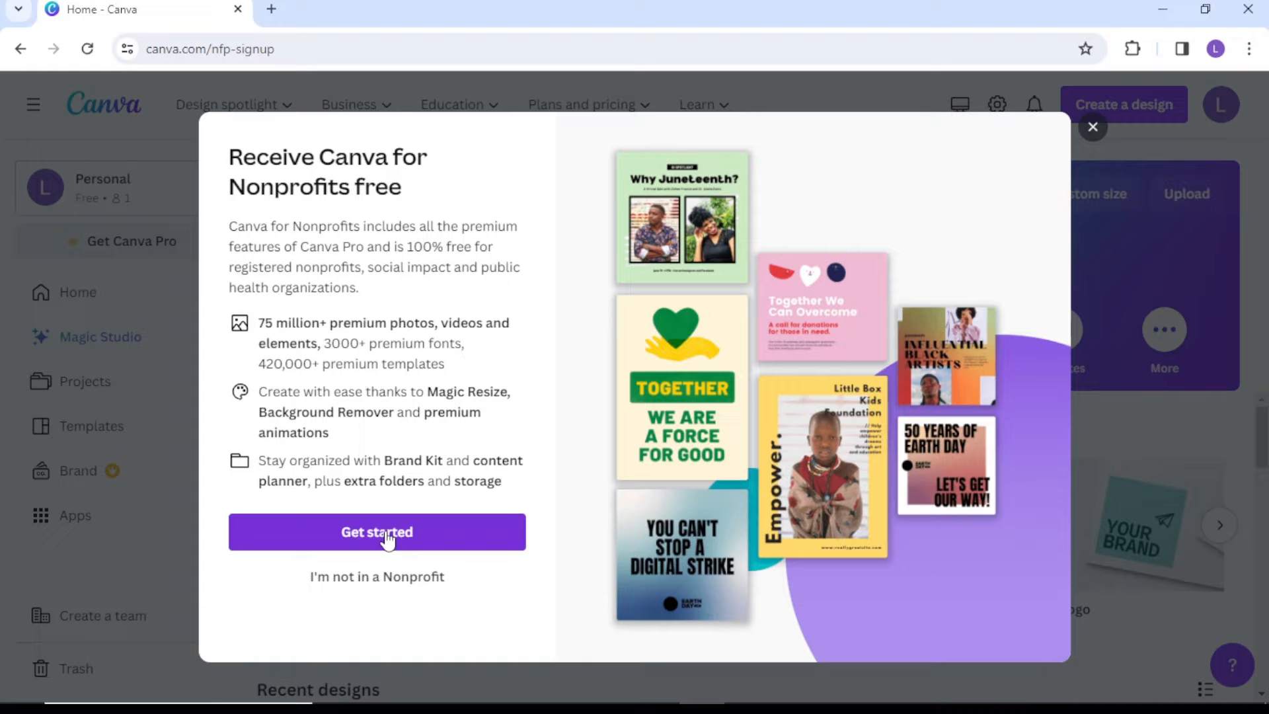
- Begin the application as a Registered nonprofit organization
{"action": "left_click", "coordinate": [377, 532]}
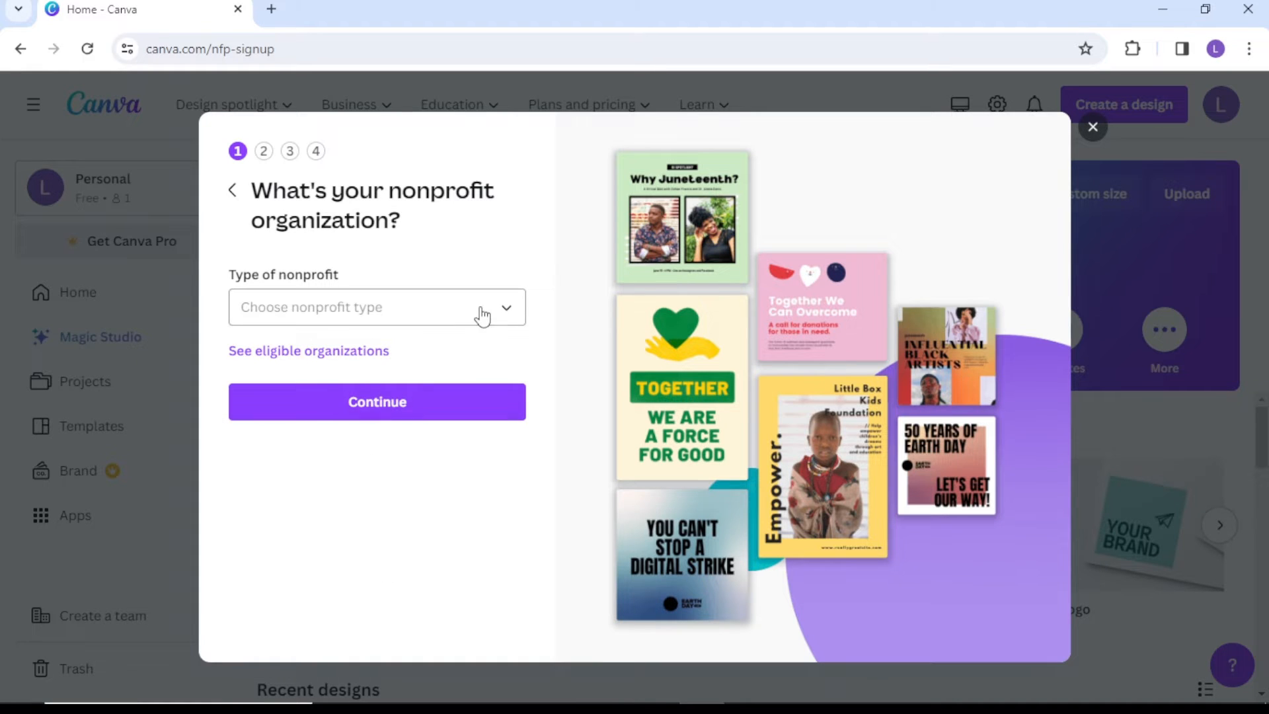
{"action": "left_click", "coordinate": [376, 306]}
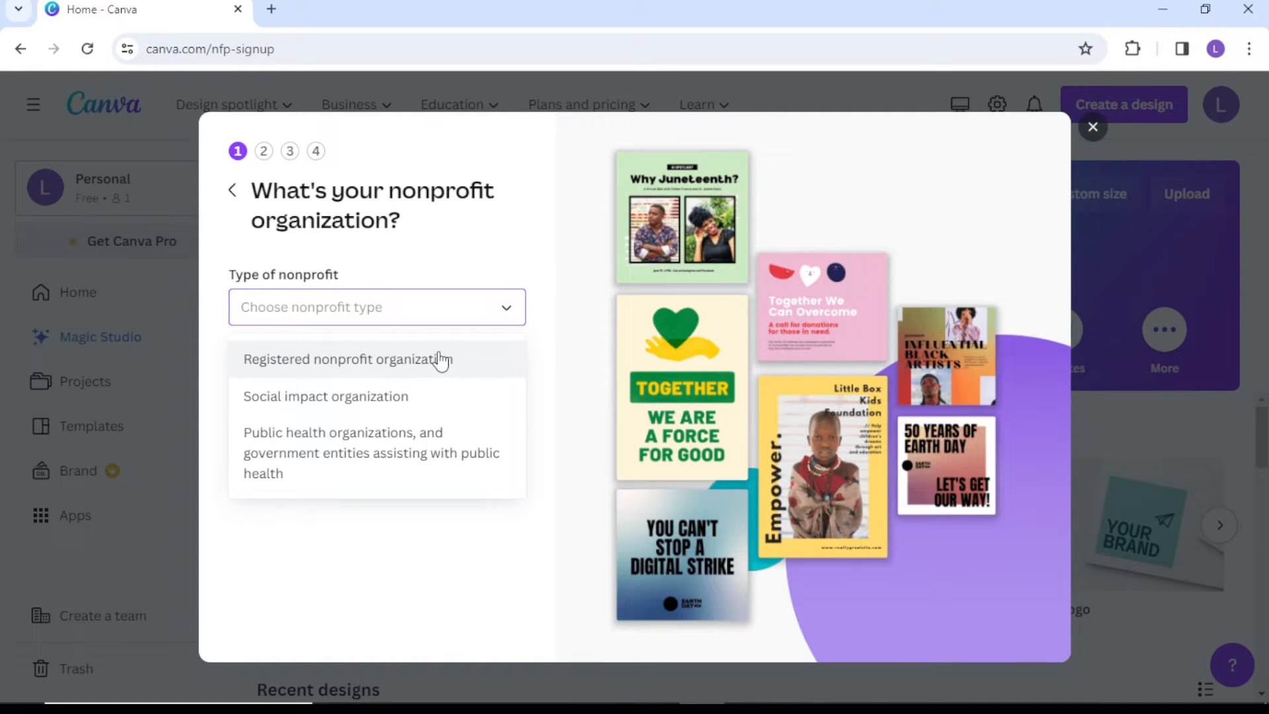
{"action": "left_click", "coordinate": [347, 359]}
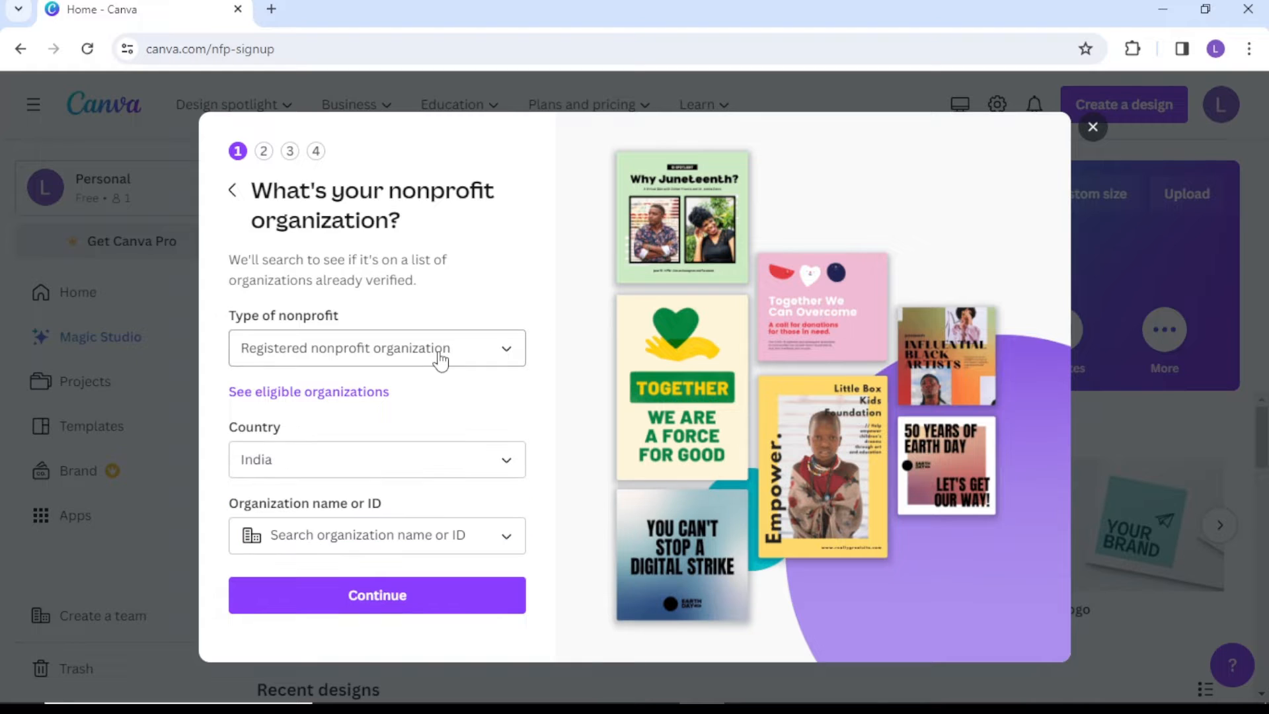
- Search 'an', choose antarang foundation as the organization and continue to confirm details
{"action": "left_click", "coordinate": [376, 535]}
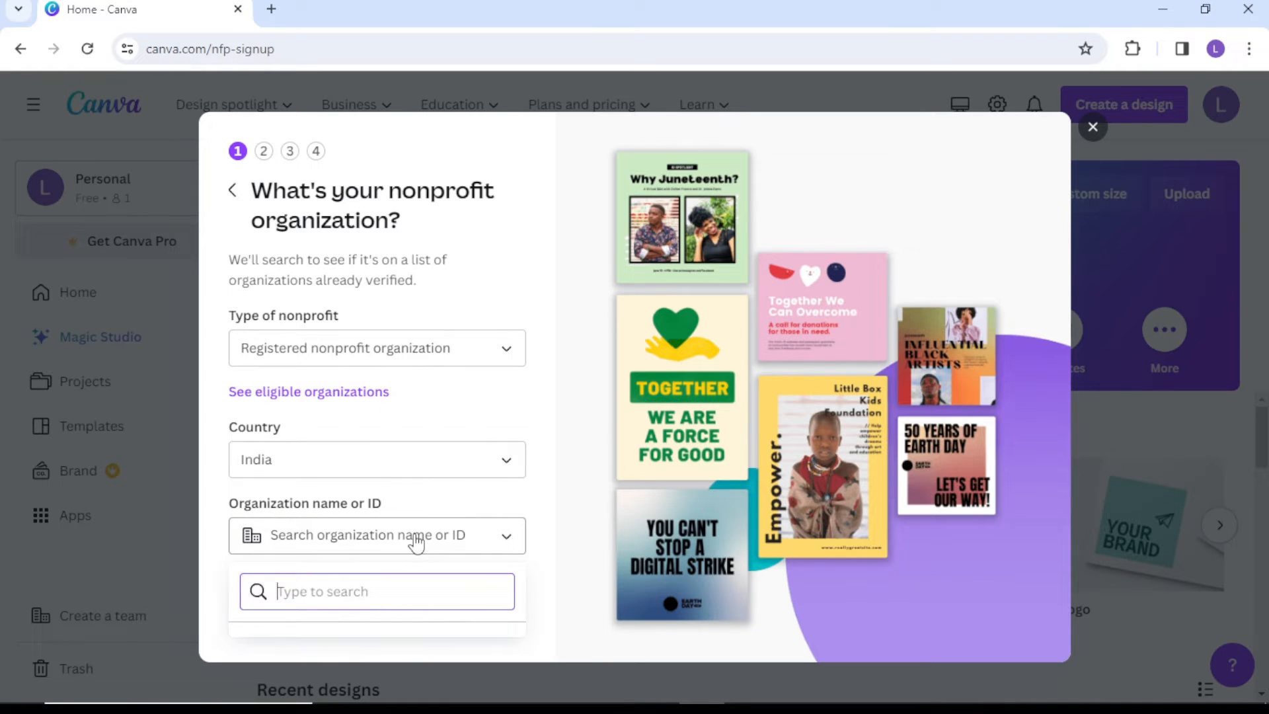
{"action": "type", "text": "an"}
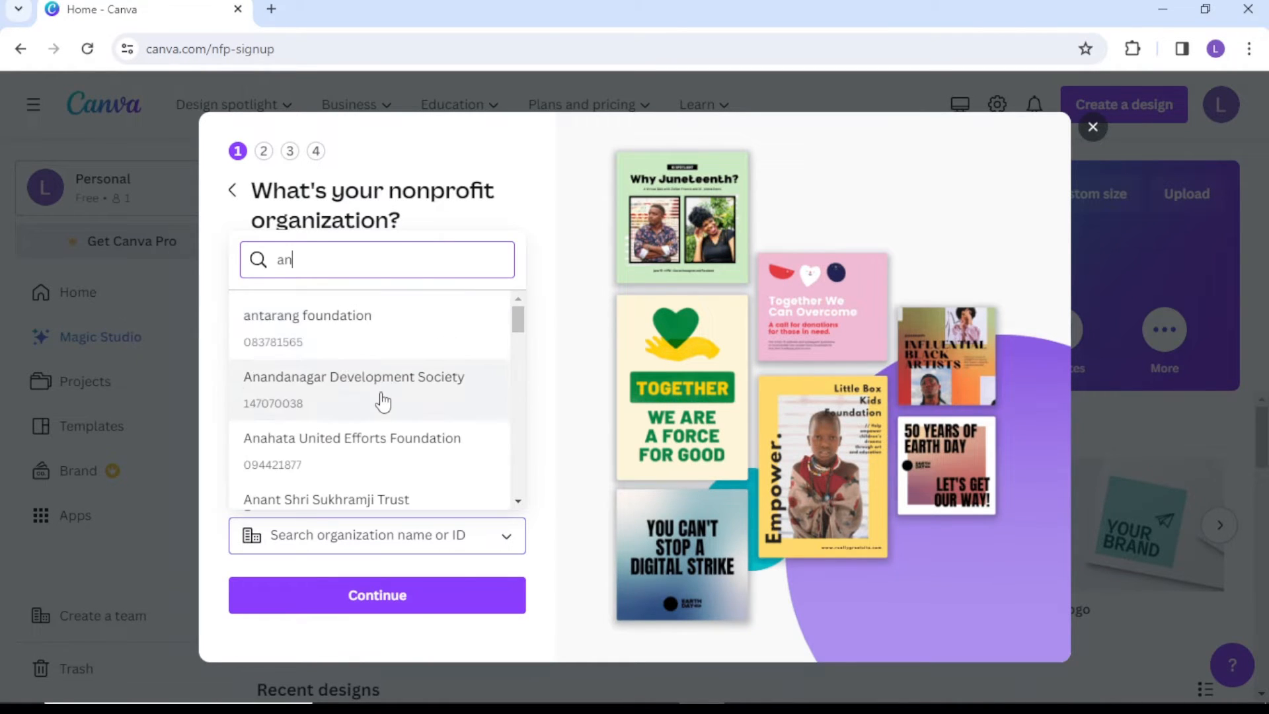
{"action": "left_click", "coordinate": [308, 315]}
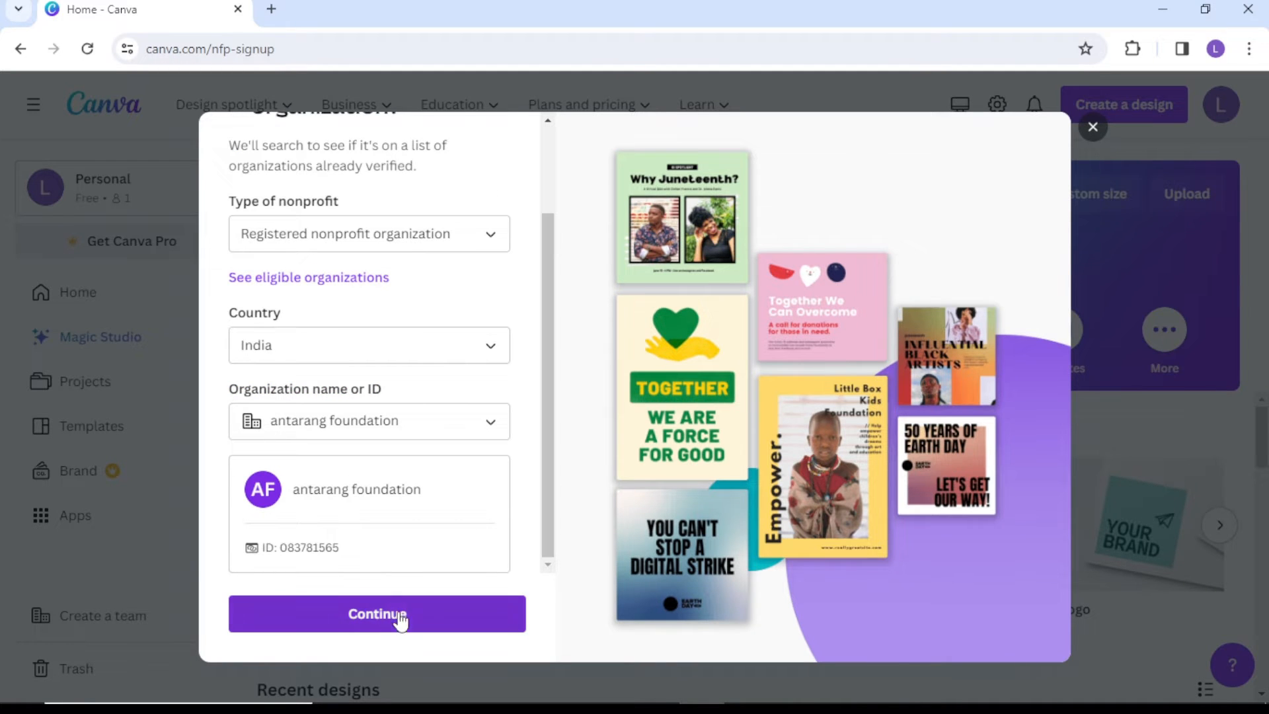
{"action": "left_click", "coordinate": [377, 613]}
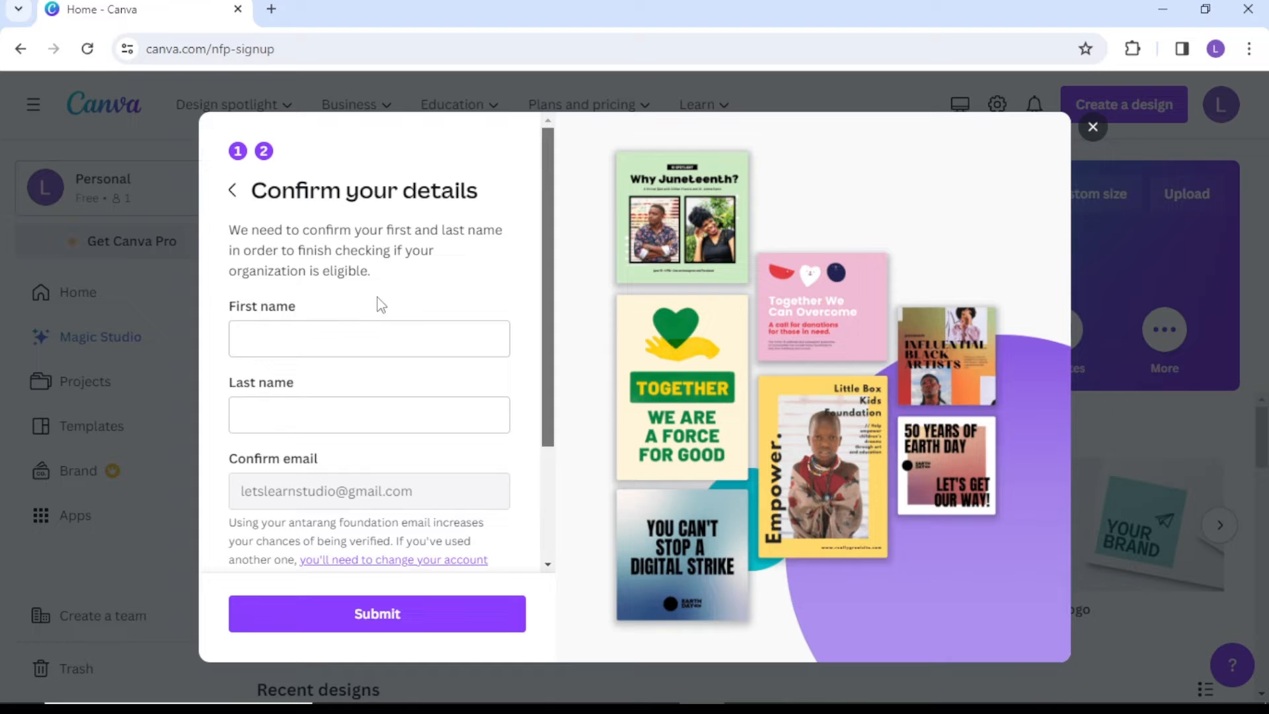
{"action": "mouse_move", "coordinate": [567, 293]}
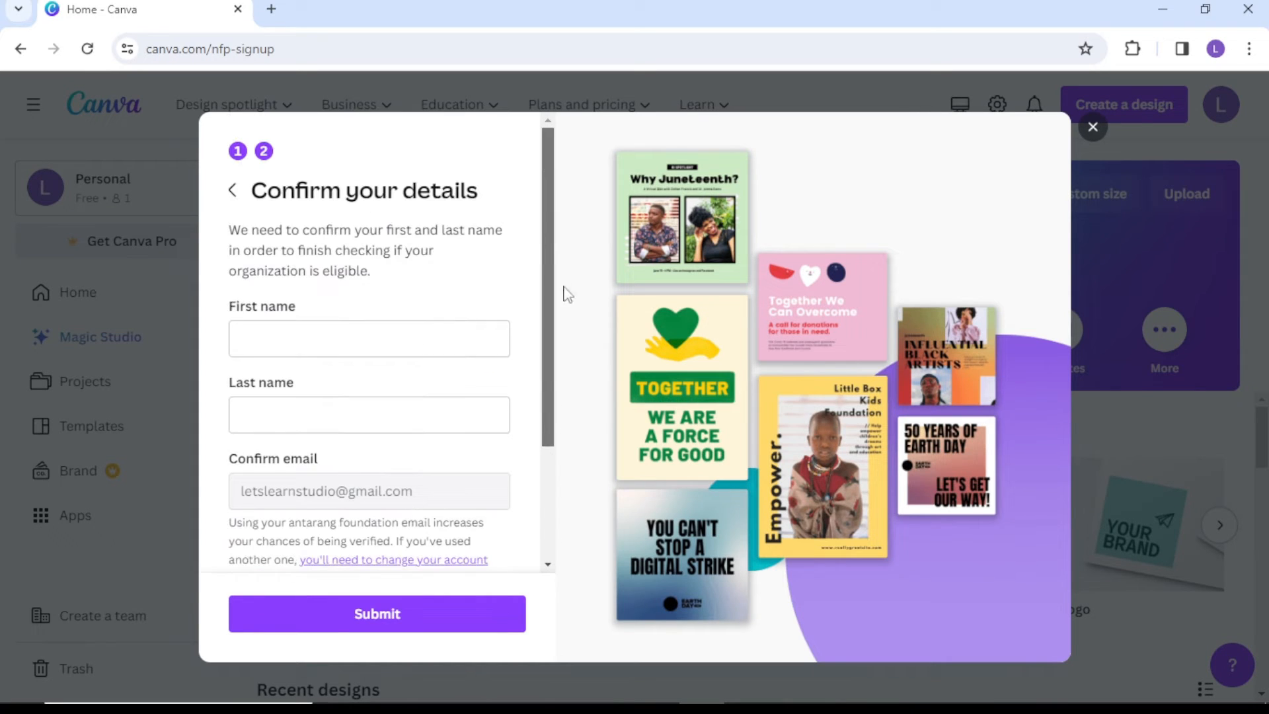
{"action": "type", "text": "Ram"}
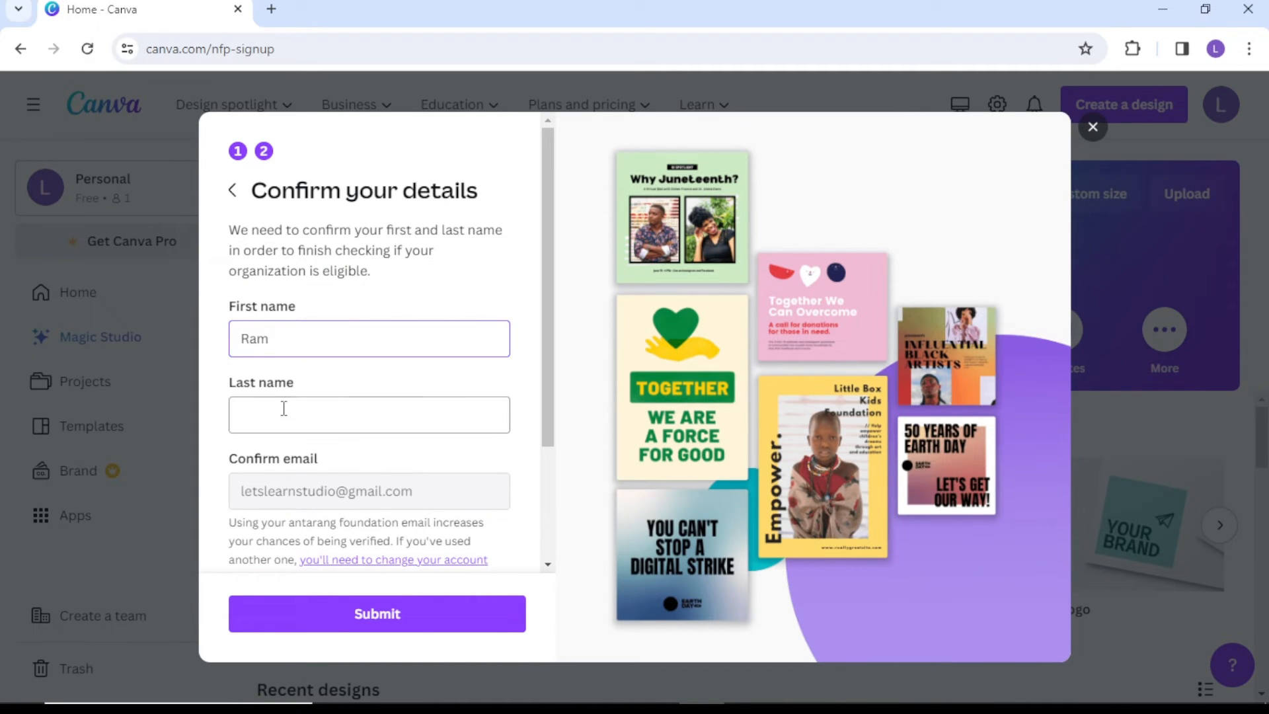
{"action": "type", "text": "kumar"}
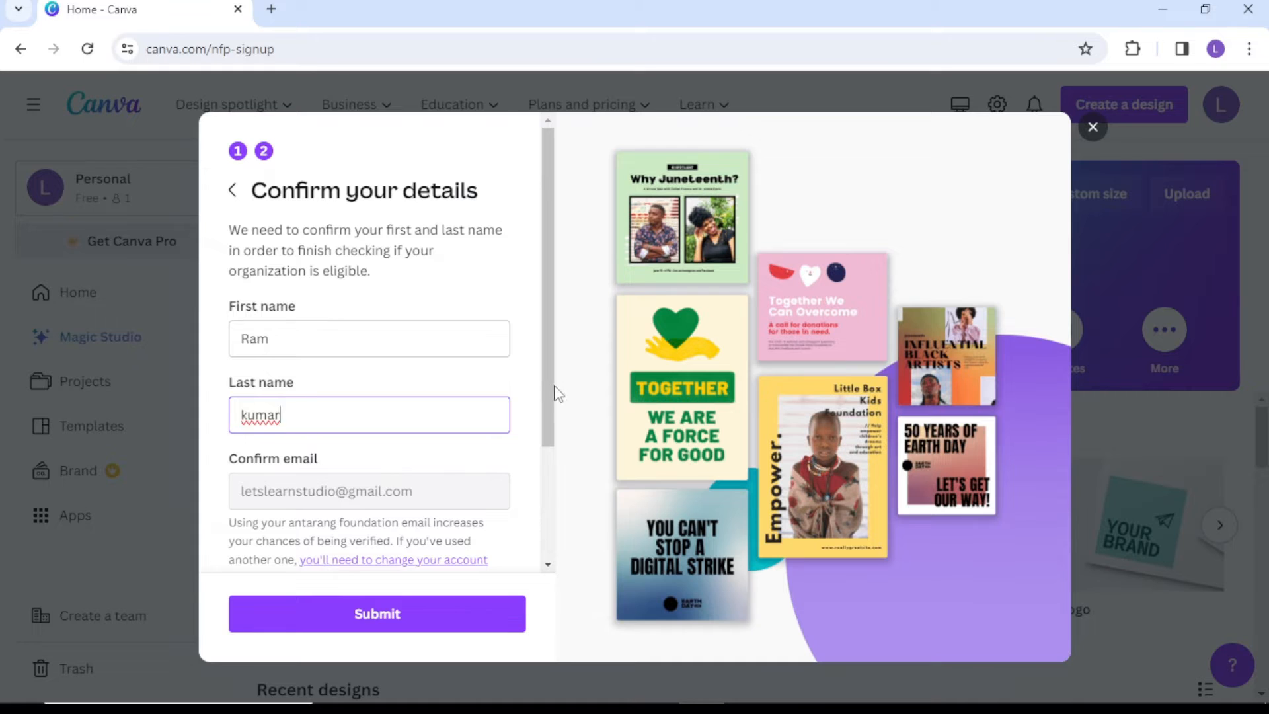
{"action": "left_click", "coordinate": [377, 614]}
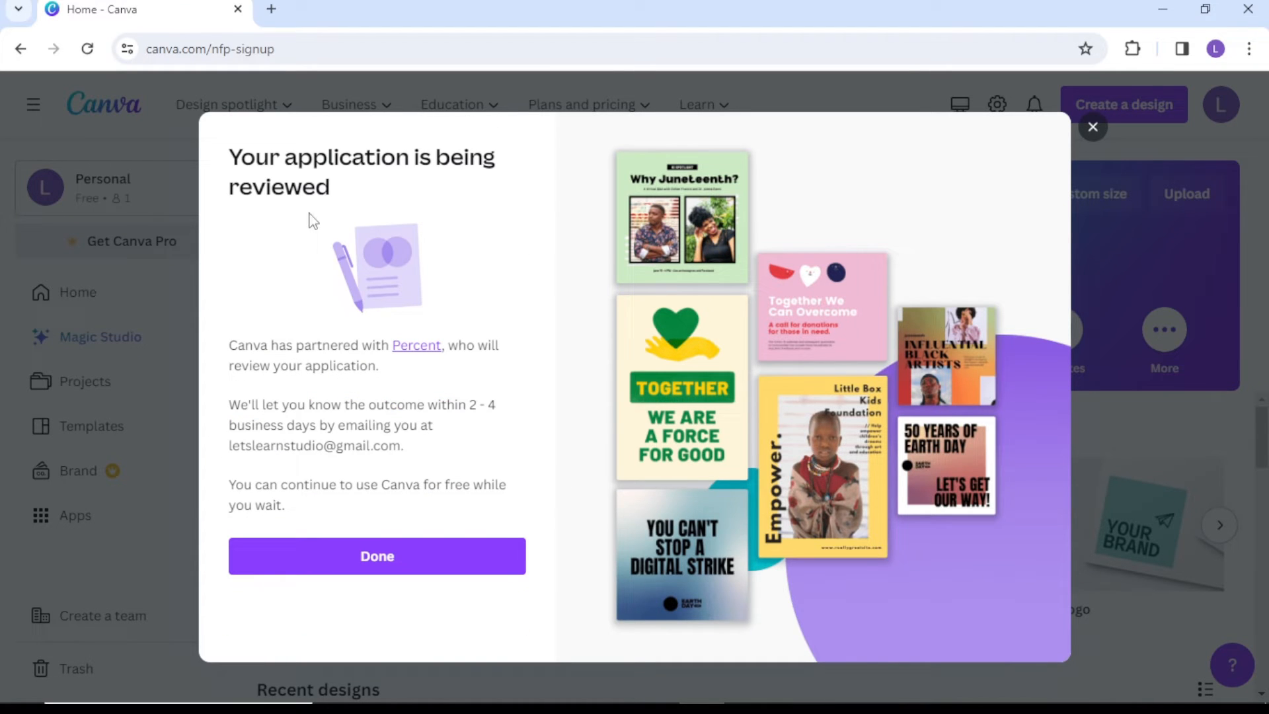
{"action": "mouse_move", "coordinate": [268, 427]}
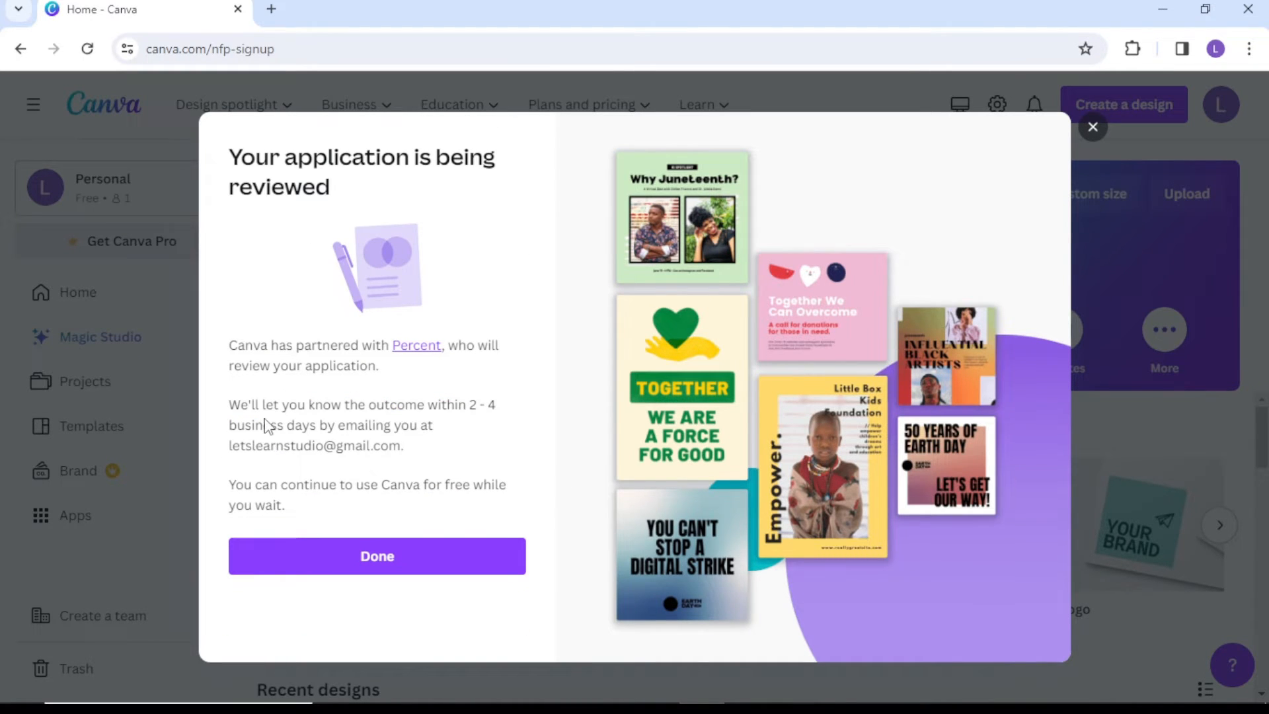
{"action": "mouse_move", "coordinate": [381, 498]}
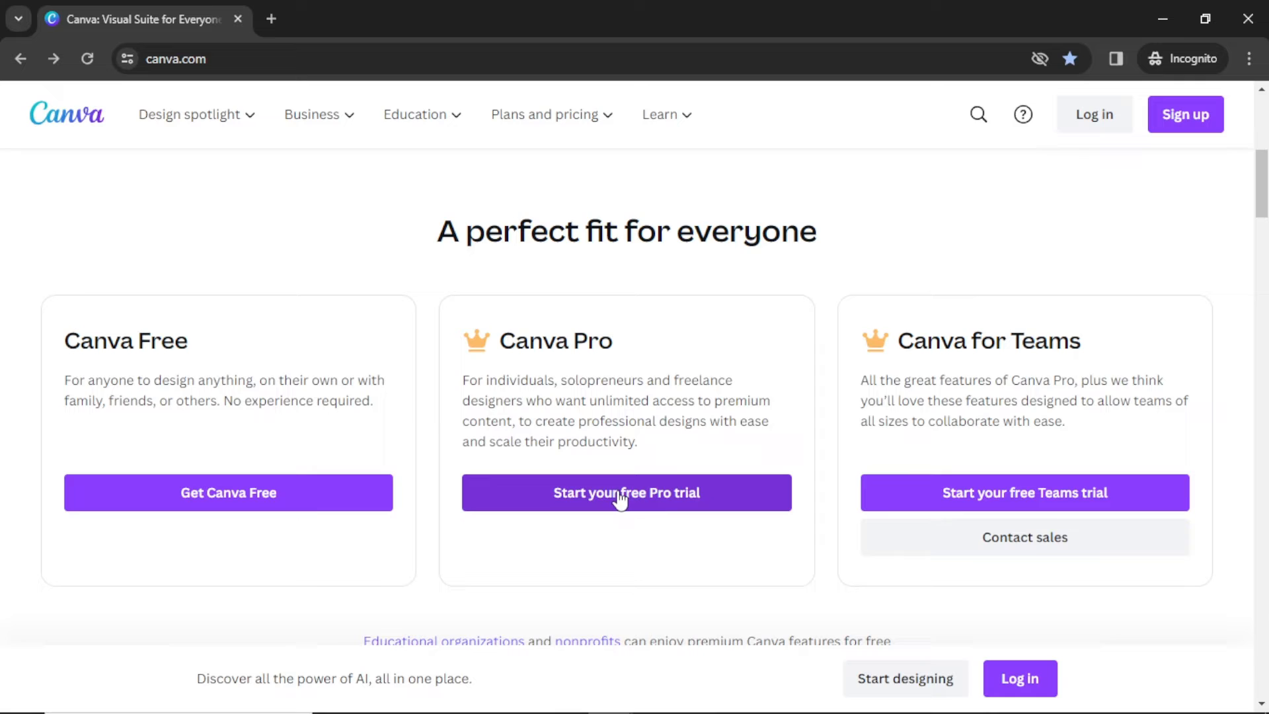
- Start the 30-day free Canva Pro trial sign-up, then move on to the signed-out pricing page
{"action": "left_click", "coordinate": [625, 492]}
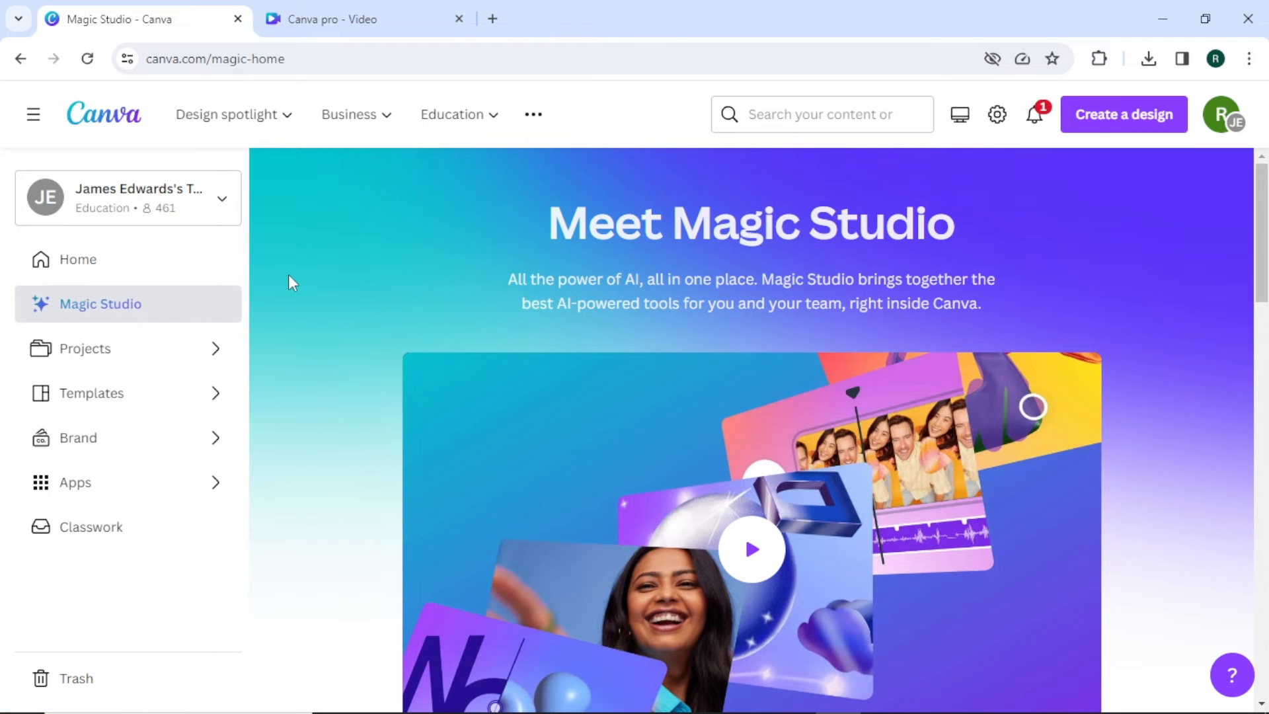
{"action": "scroll", "scroll_direction": "down", "scroll_amount": 3}
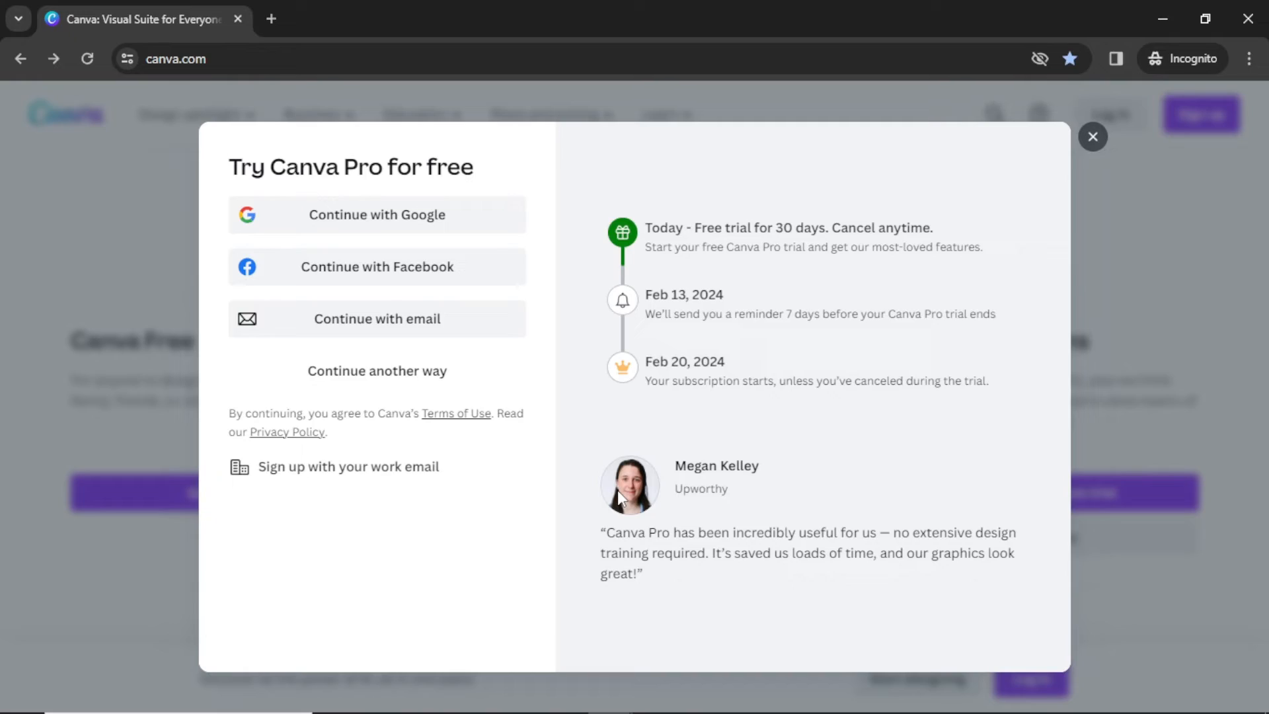
{"action": "left_click", "coordinate": [1092, 136]}
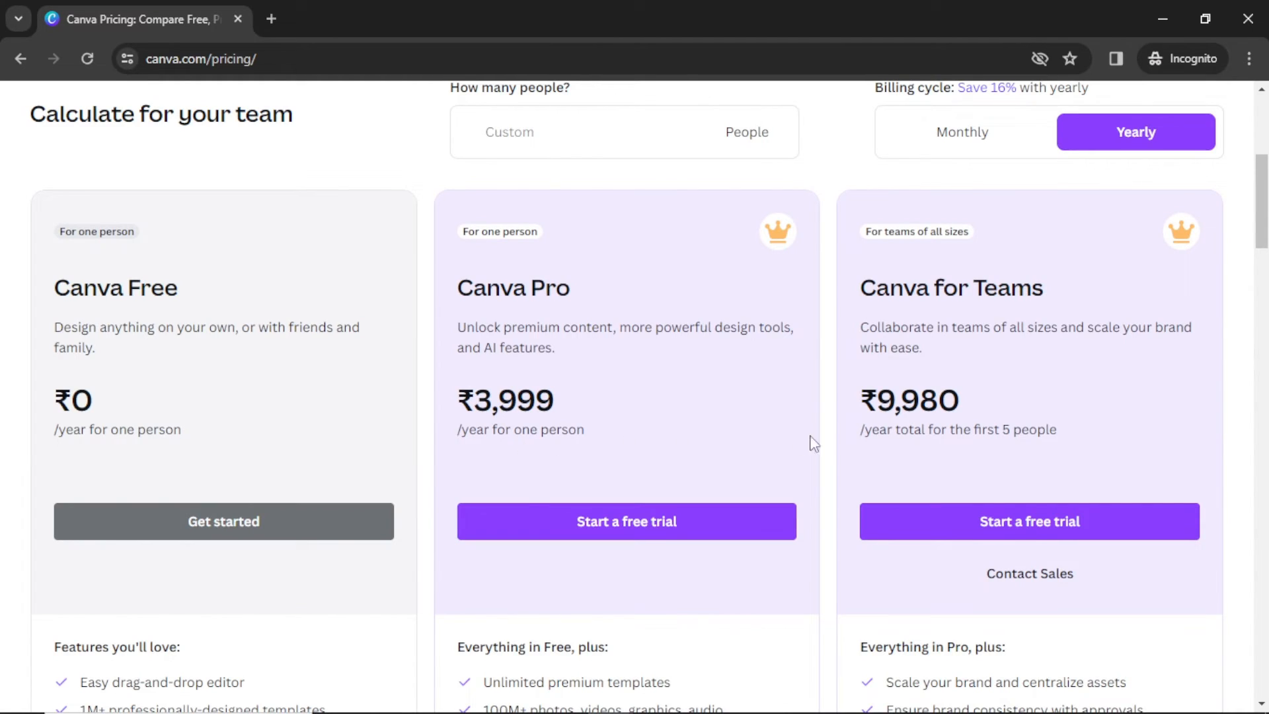
{"action": "mouse_move", "coordinate": [897, 443]}
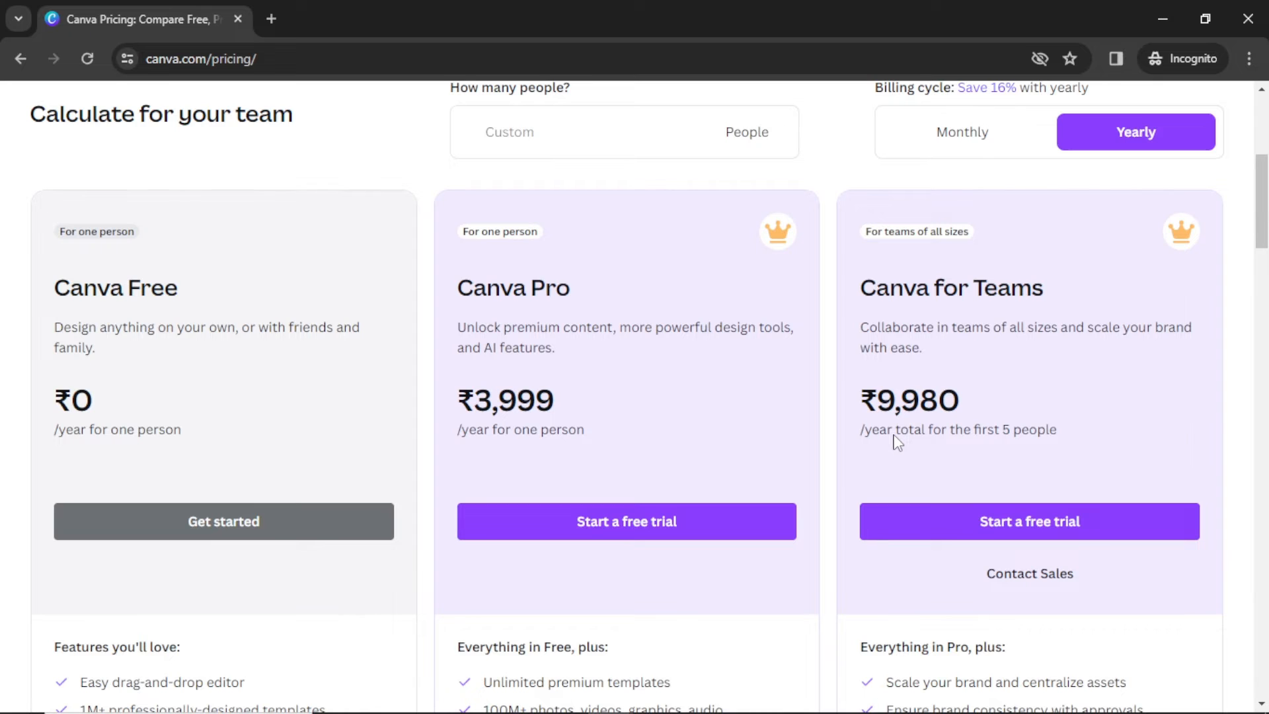
- Review the Free, Pro and Teams feature lists and yearly prices, Teams at ₹9,980 for the first 5 people
{"action": "scroll", "scroll_direction": "down", "scroll_amount": 3}
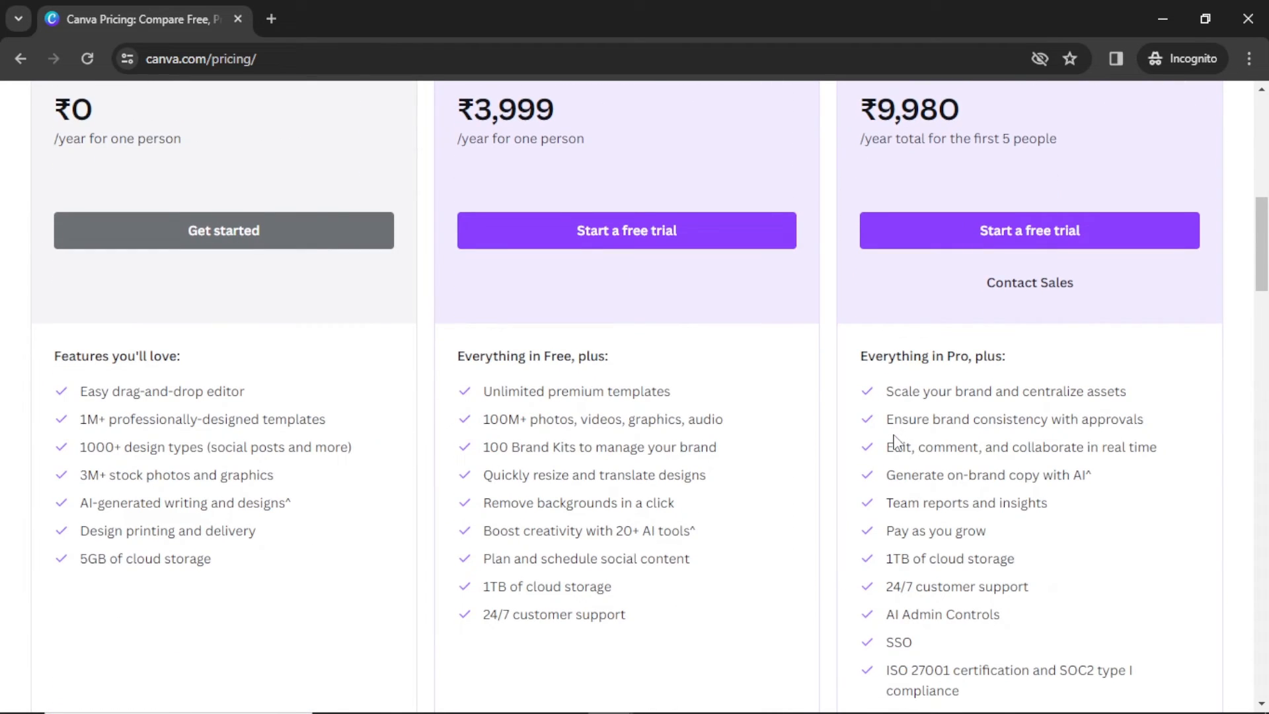
{"action": "mouse_move", "coordinate": [960, 362]}
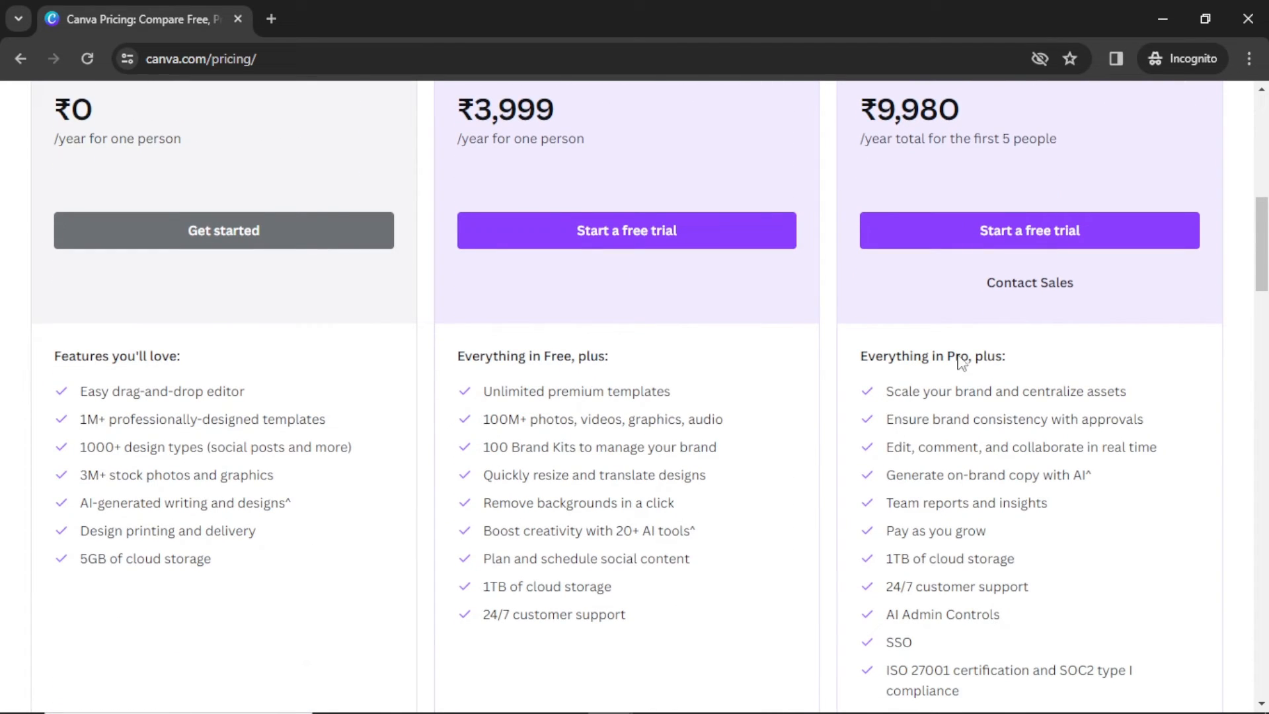
{"action": "scroll", "scroll_direction": "down", "scroll_amount": 3}
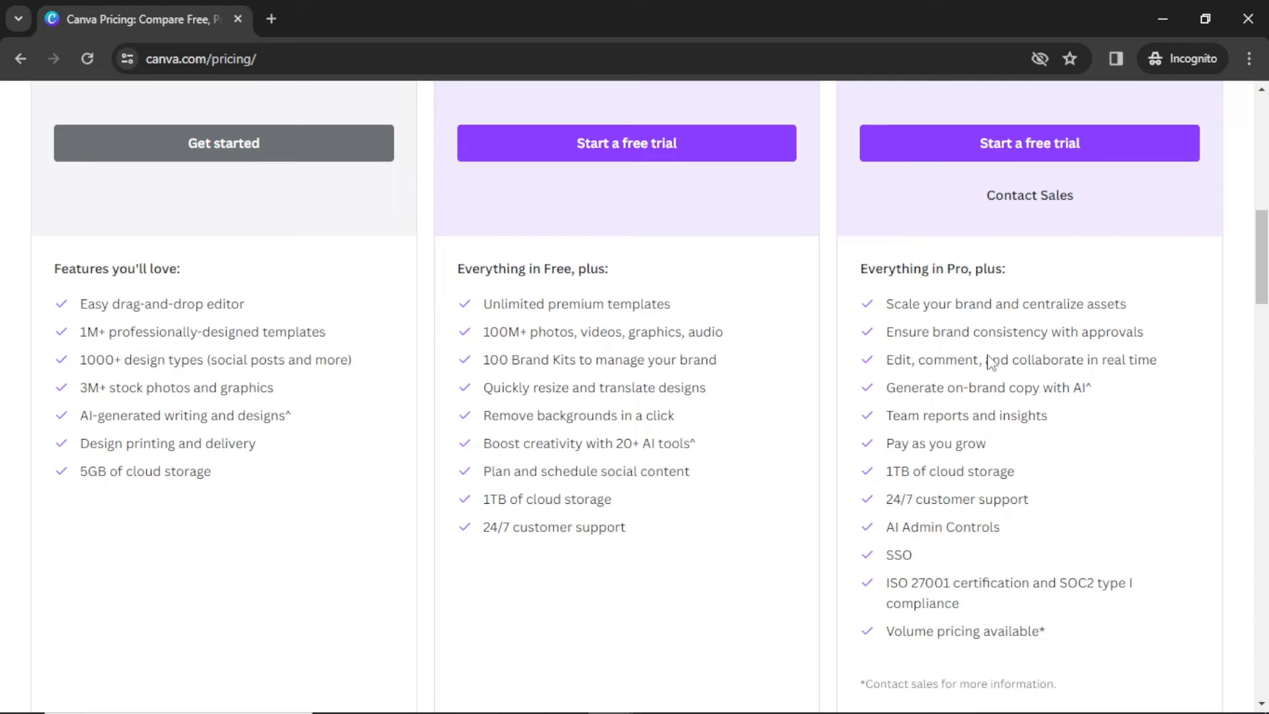
{"action": "scroll", "scroll_direction": "up", "scroll_amount": 3}
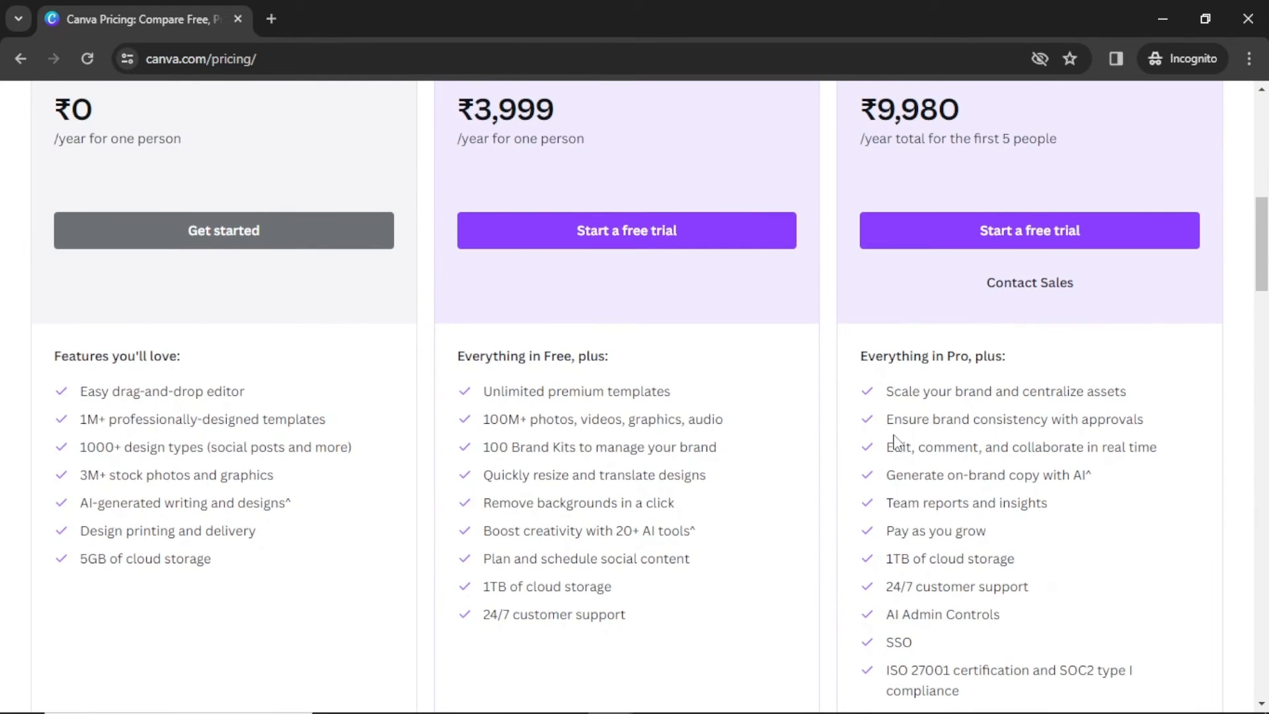
{"action": "scroll", "scroll_direction": "up", "scroll_amount": 3}
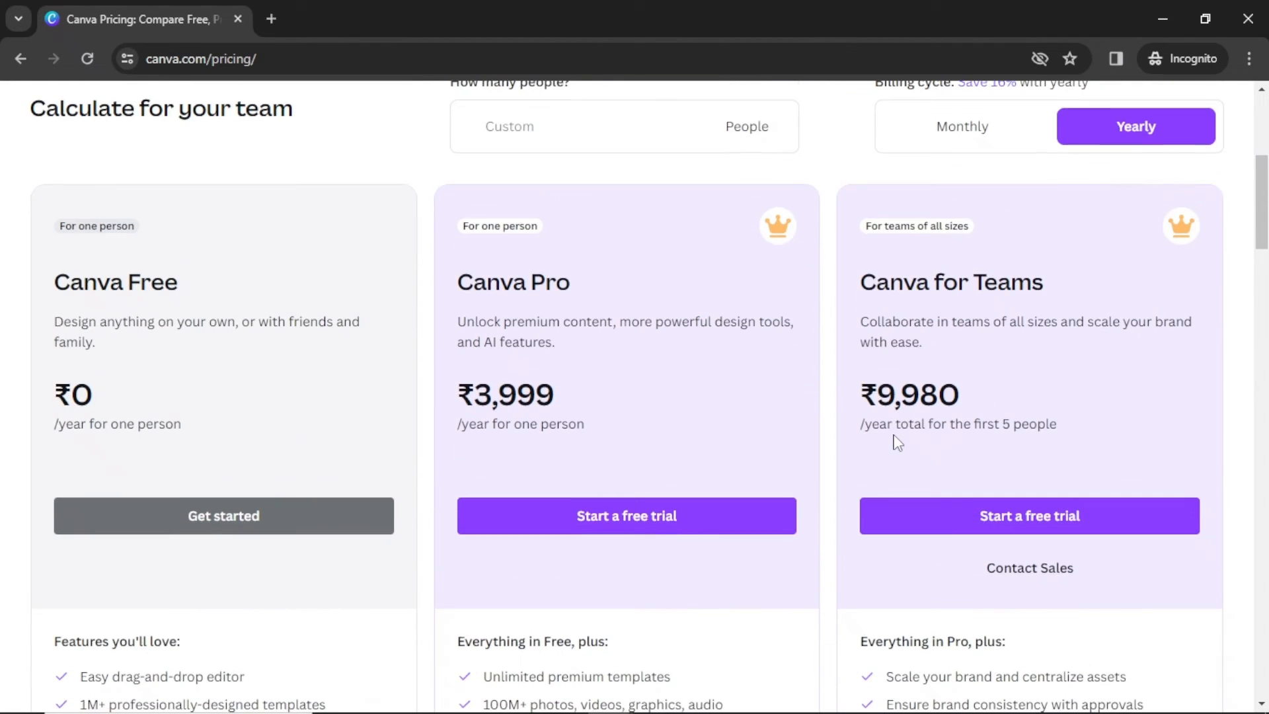